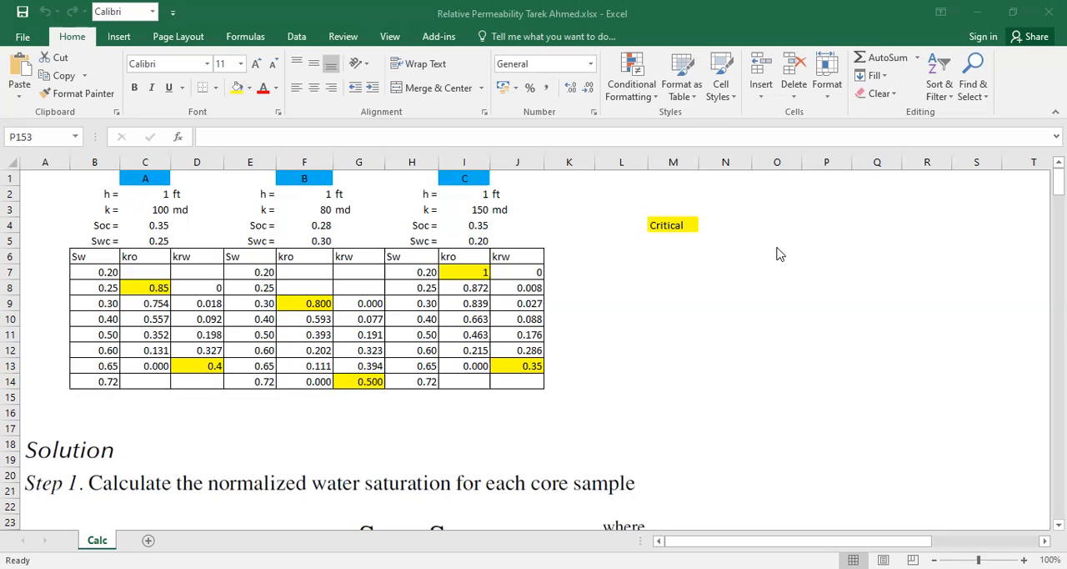
mouse_move(761, 260)
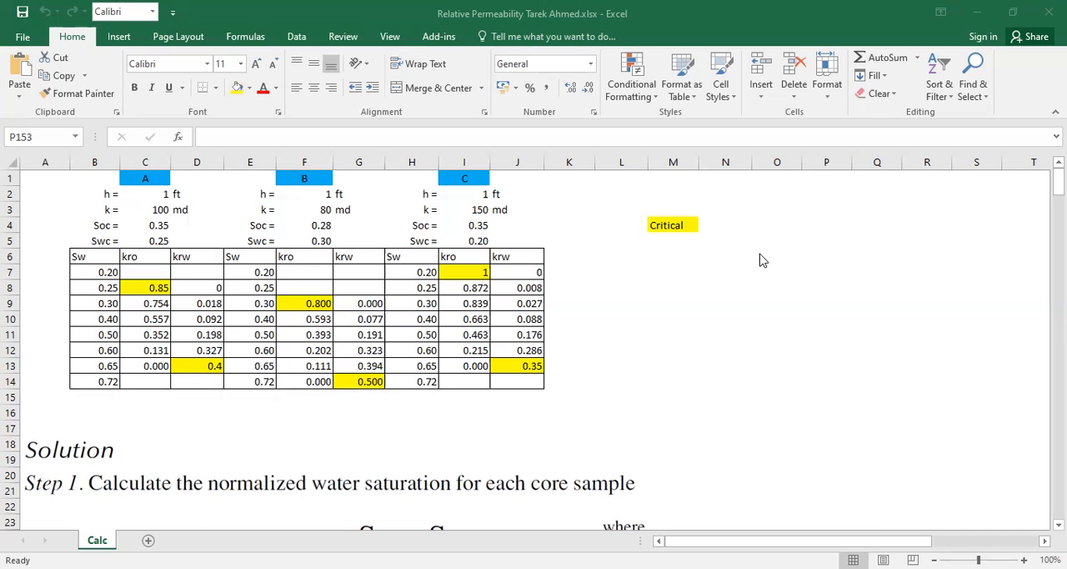
mouse_move(755, 258)
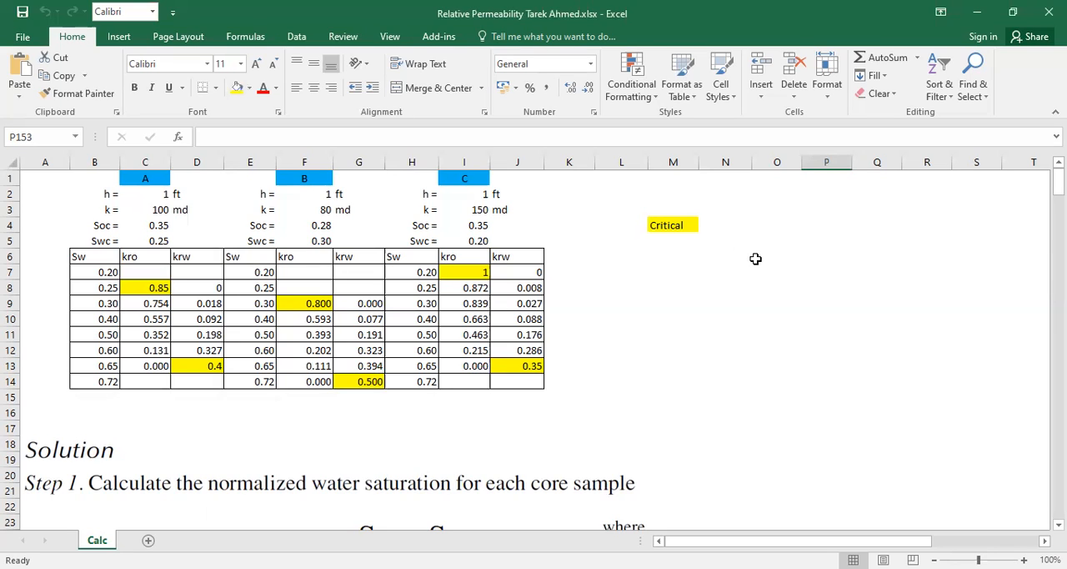
Scroll through the worksheet to review the three core-sample tables
left_click(776, 256)
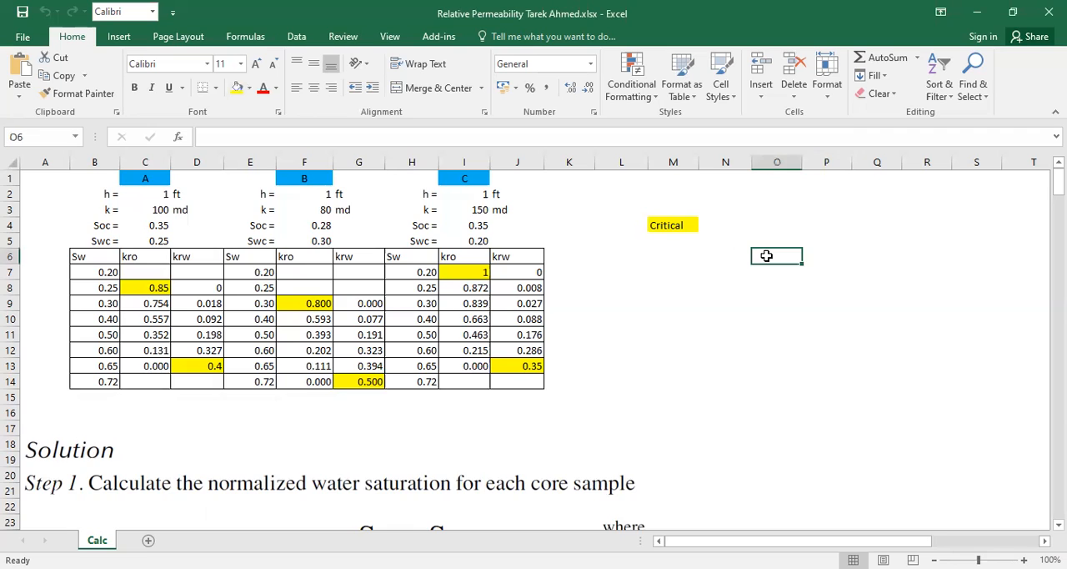
scroll("down", 3)
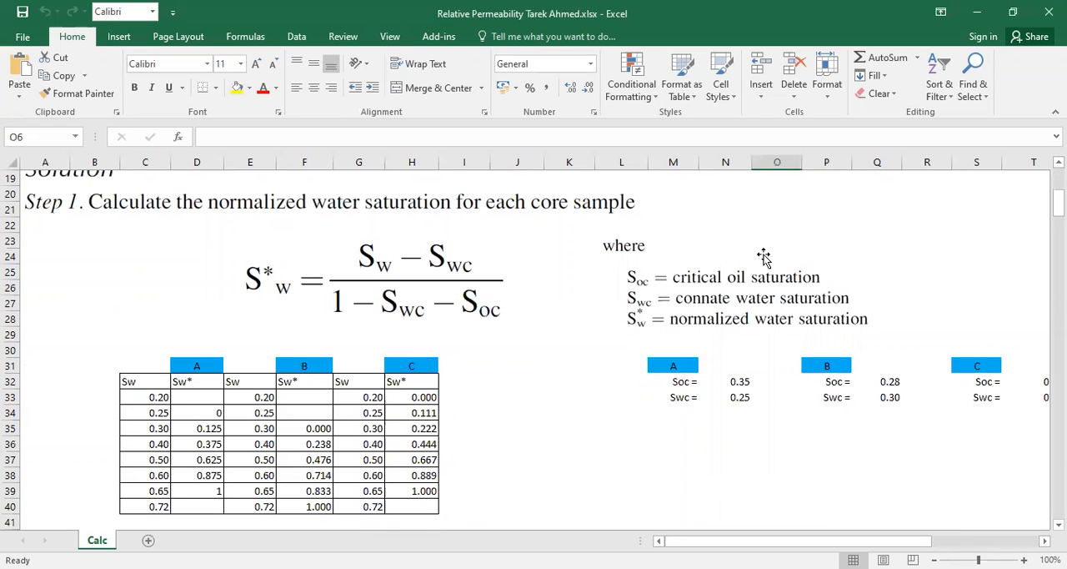
scroll("up", 3)
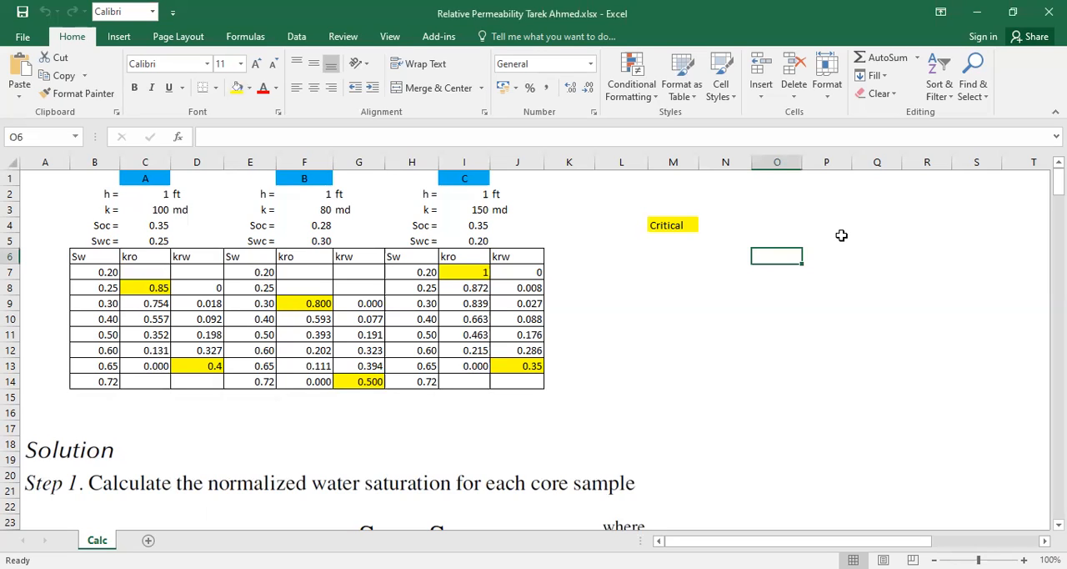
left_click(826, 240)
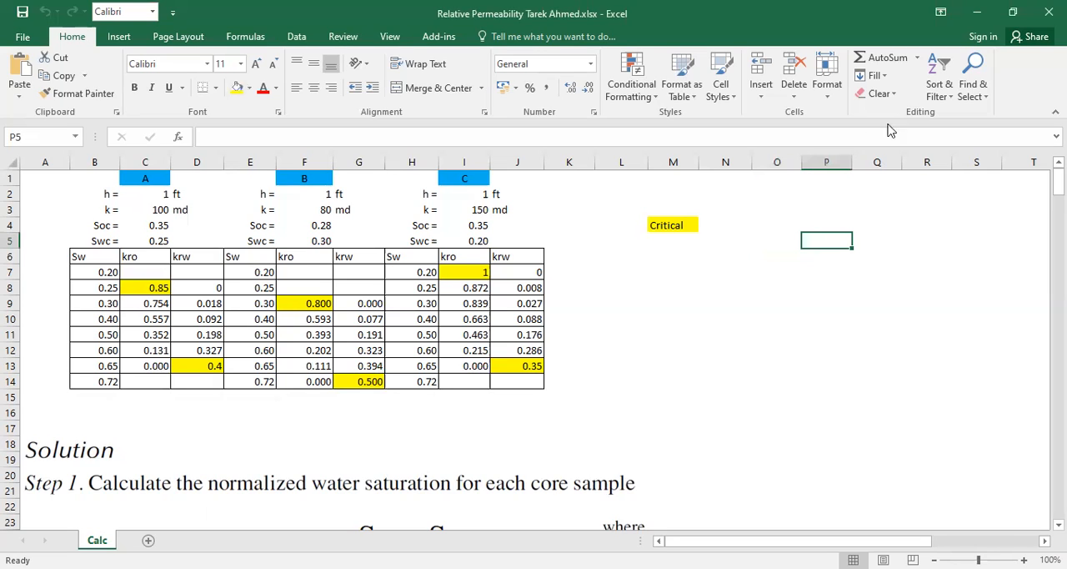
mouse_move(791, 178)
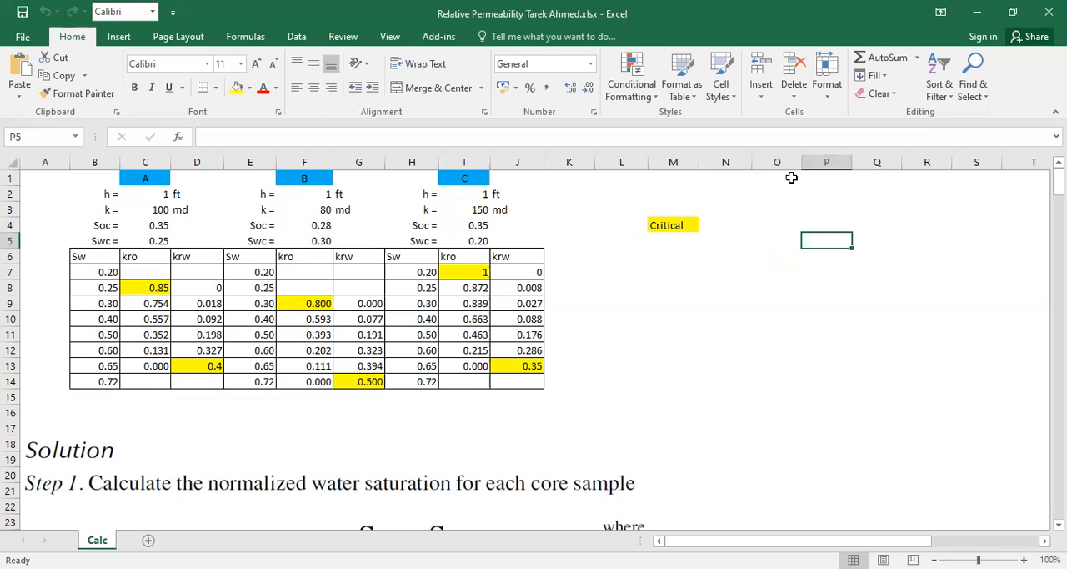
scroll("down", 3)
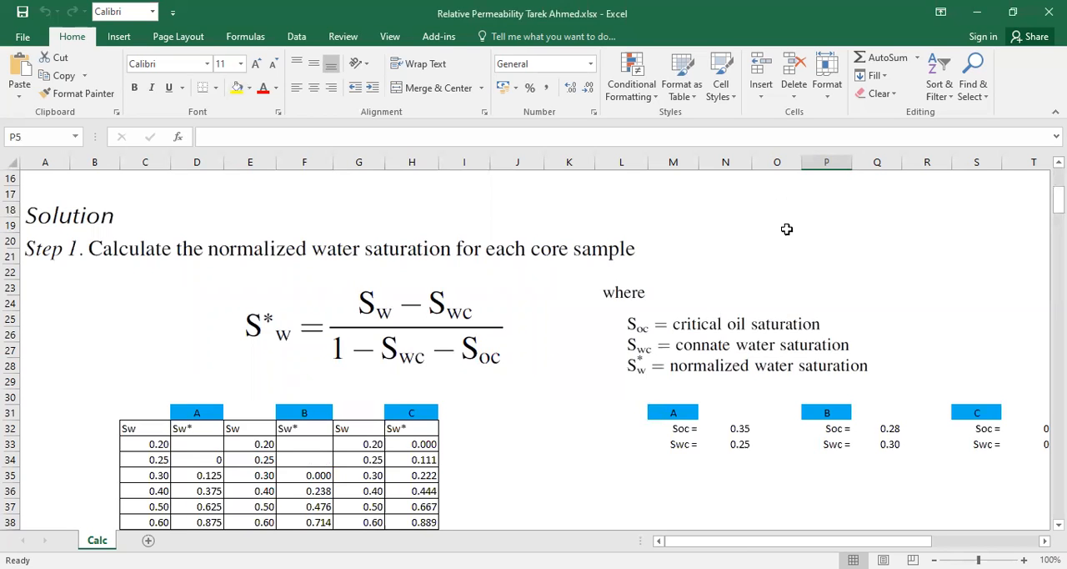
scroll("up", 3)
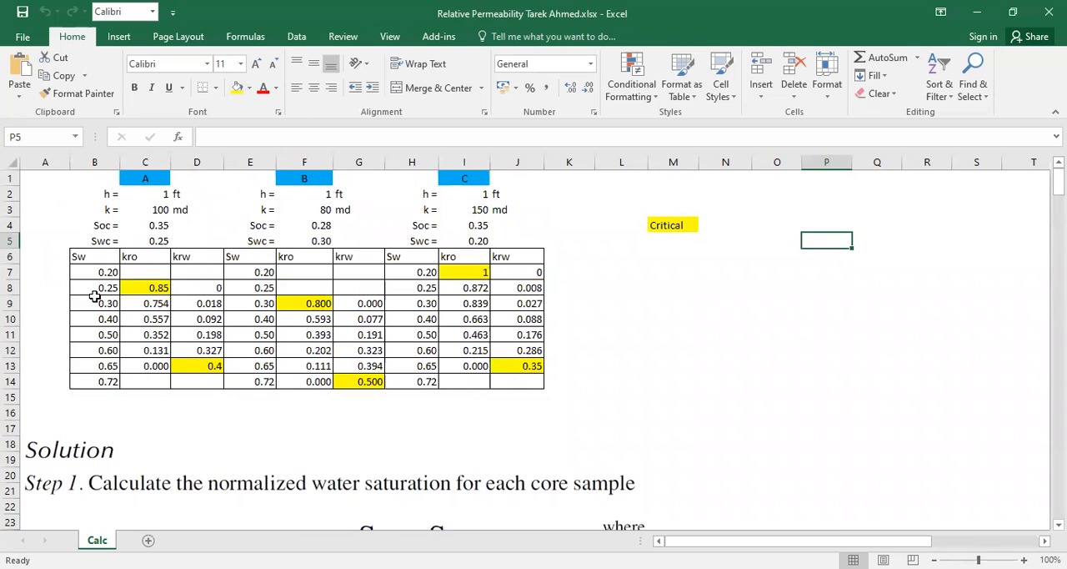
mouse_move(289, 301)
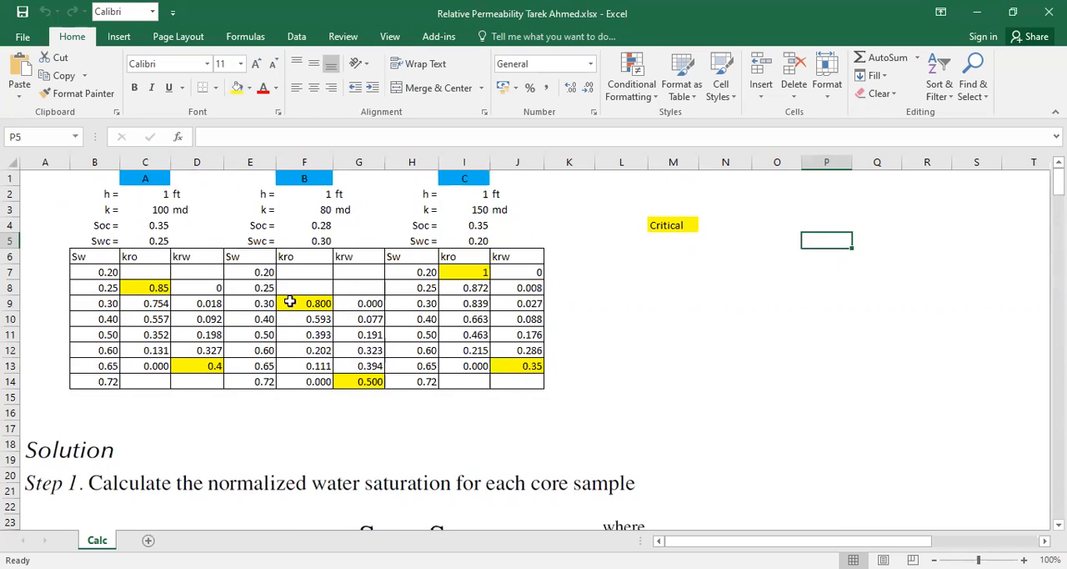
mouse_move(321, 293)
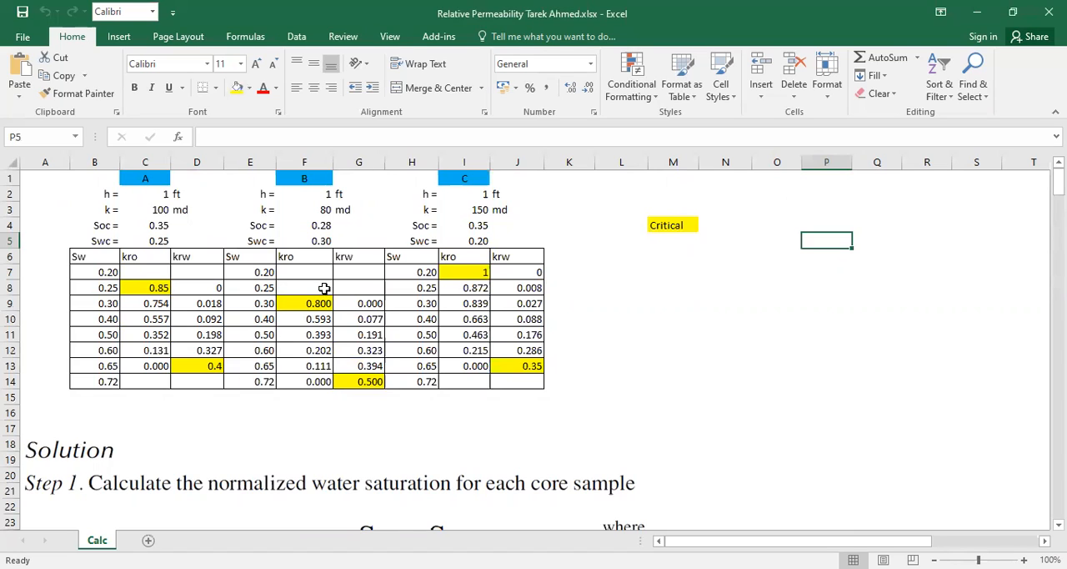
mouse_move(123, 272)
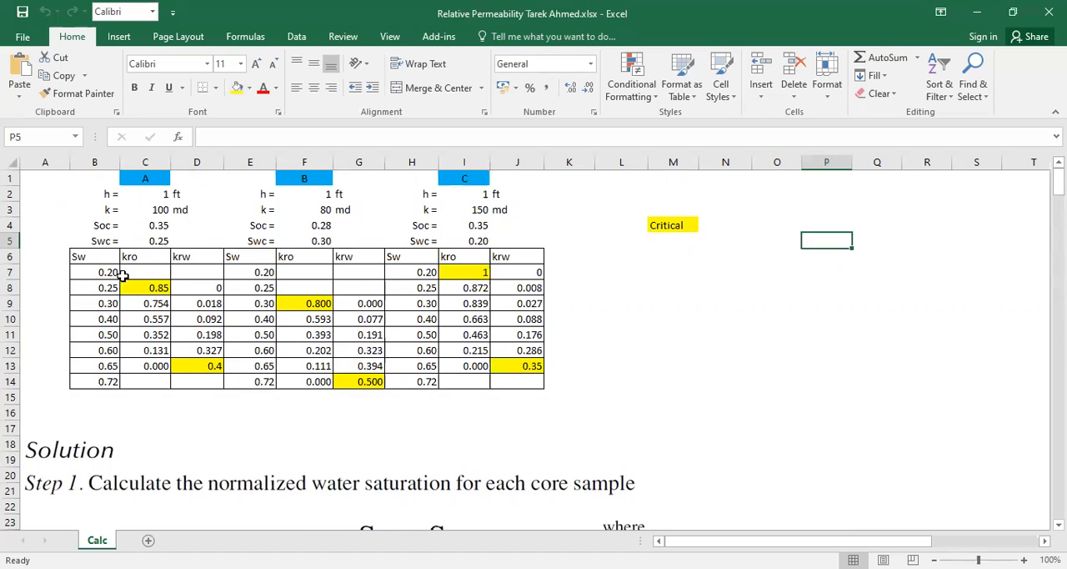
mouse_move(191, 288)
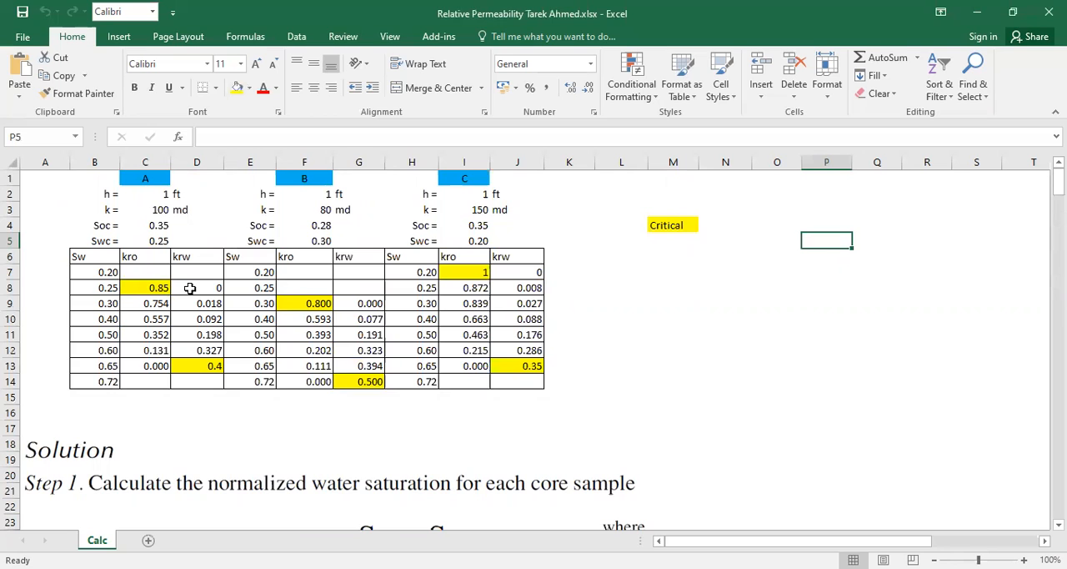
scroll("down", 3)
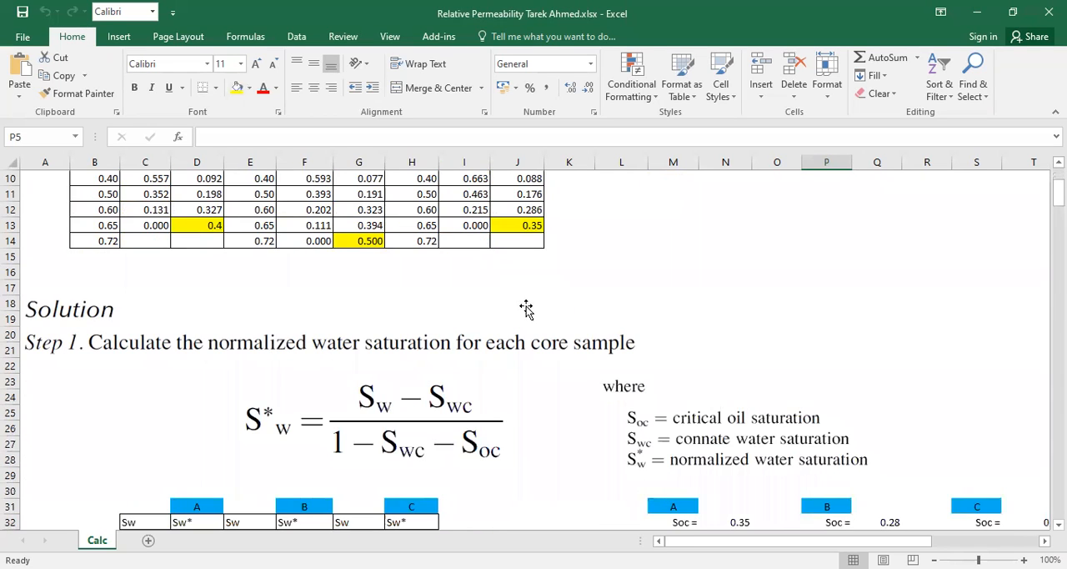
mouse_move(523, 298)
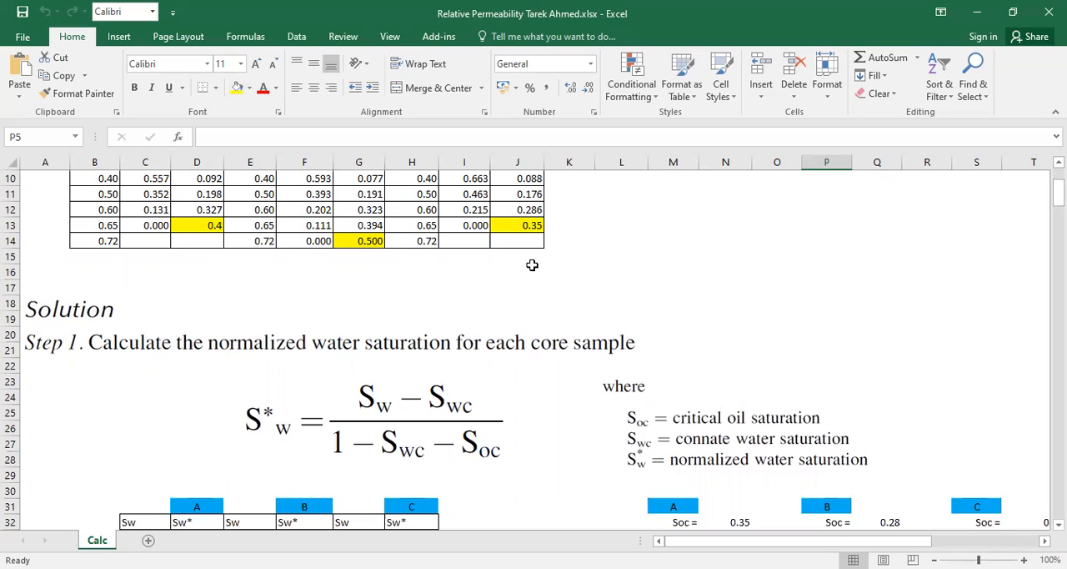
mouse_move(593, 269)
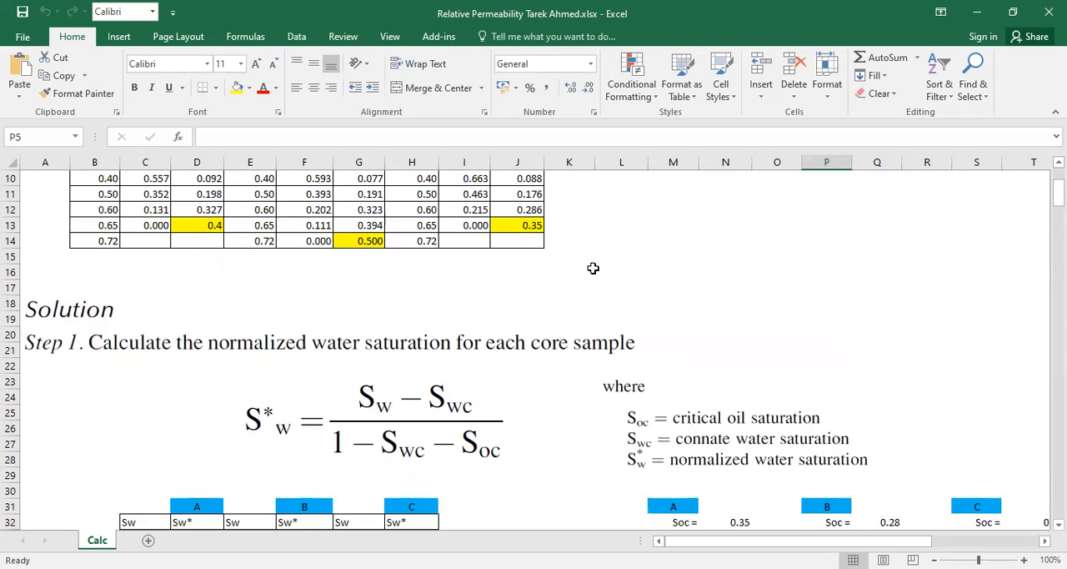
scroll("up", 3)
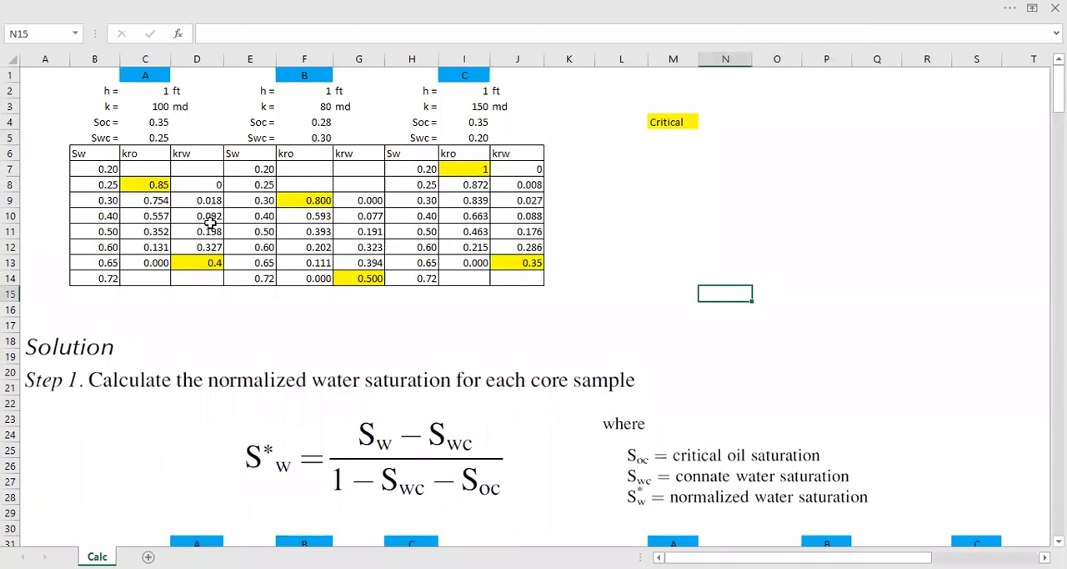
mouse_move(231, 107)
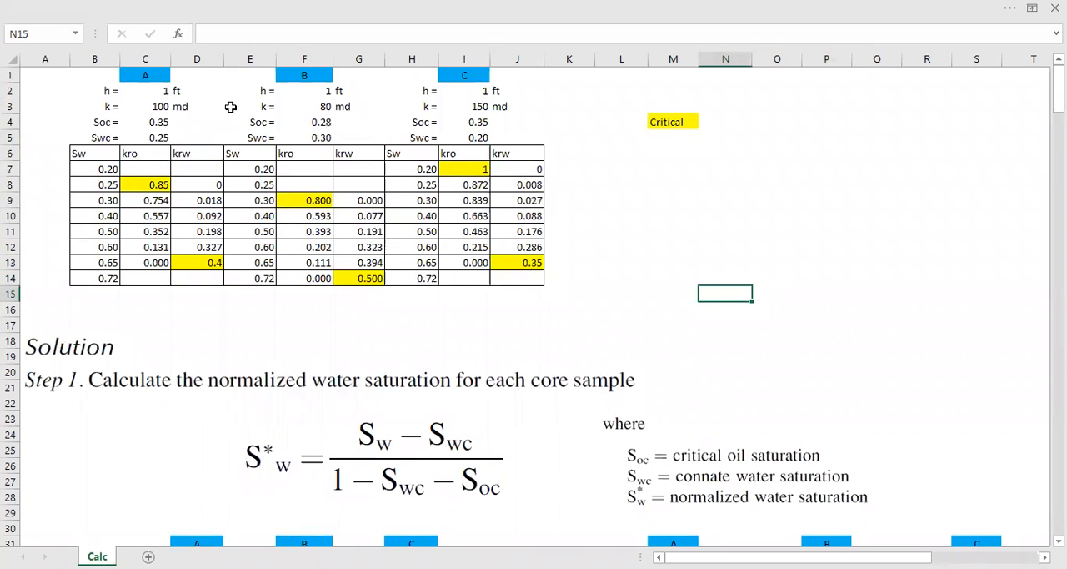
mouse_move(448, 76)
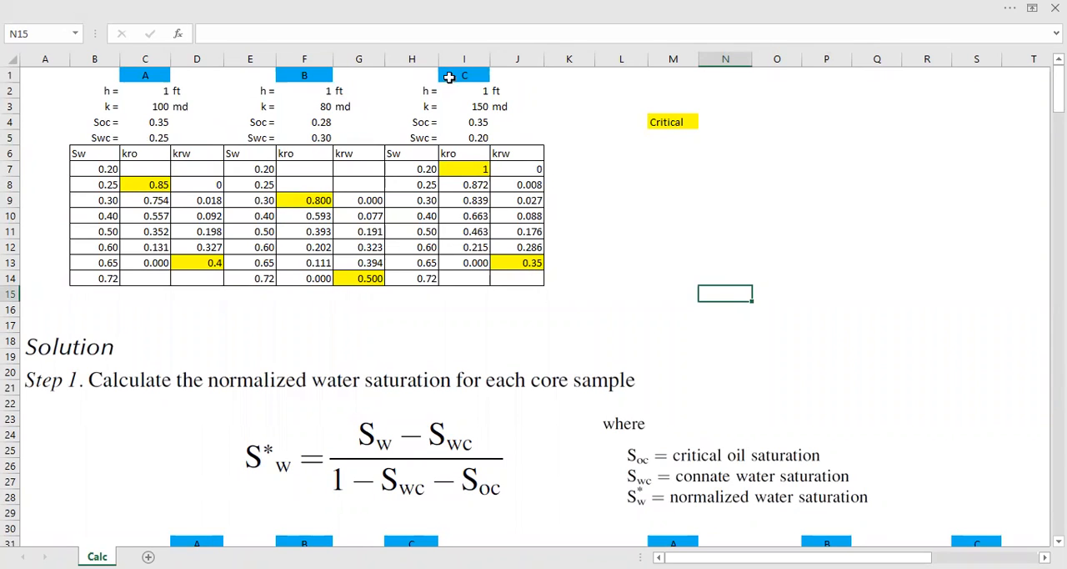
mouse_move(478, 35)
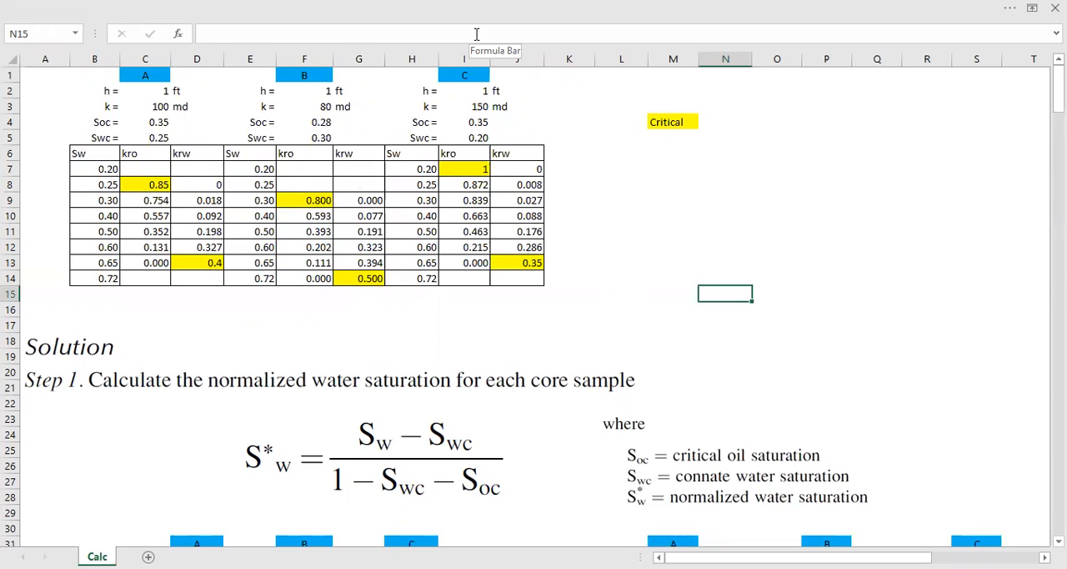
Inspect core A's header, thickness value and Soc value of 0.35
left_click(145, 75)
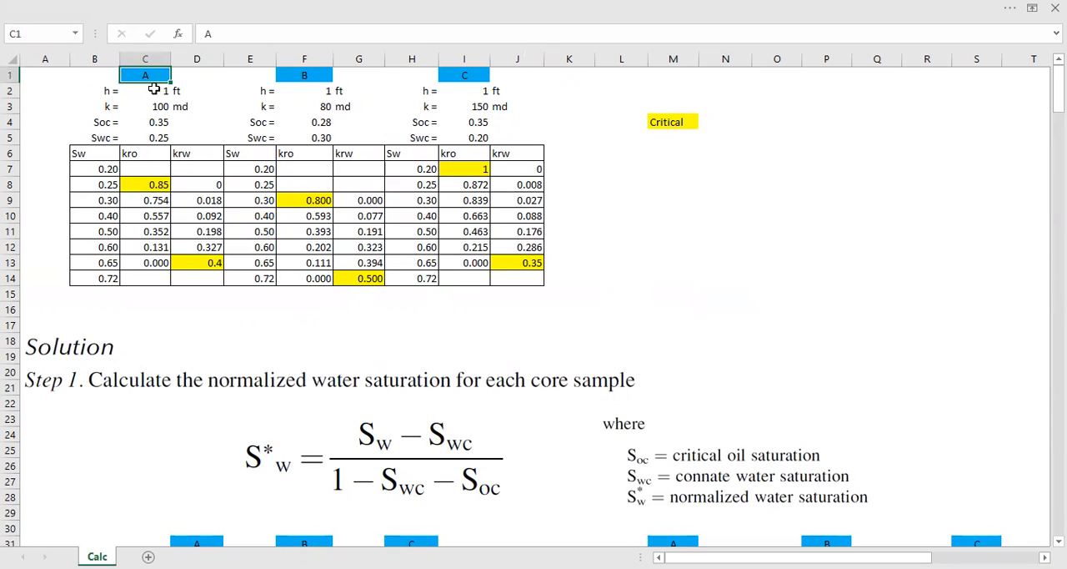
left_click(145, 90)
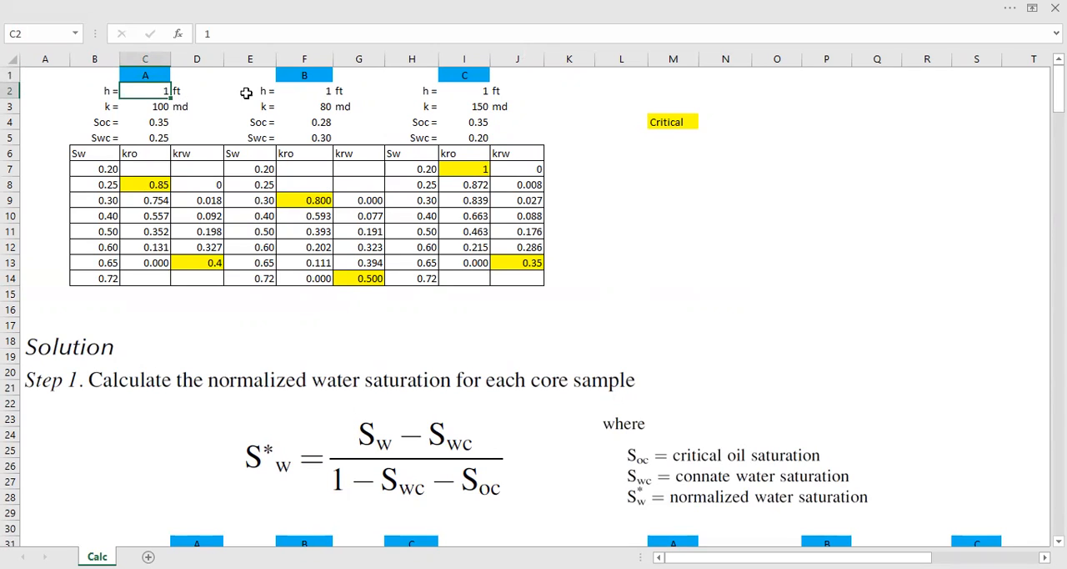
mouse_move(151, 111)
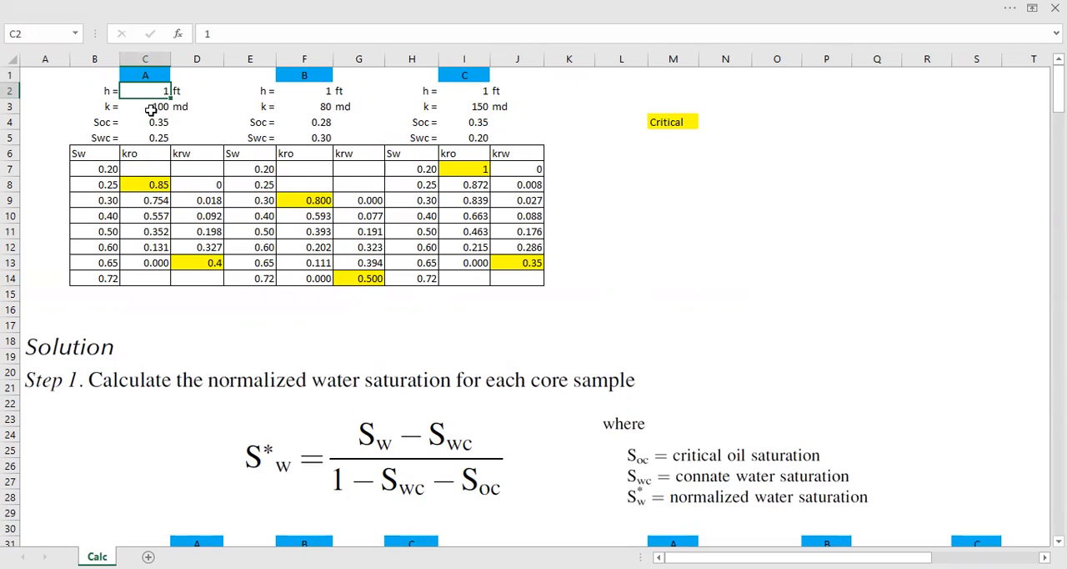
mouse_move(181, 108)
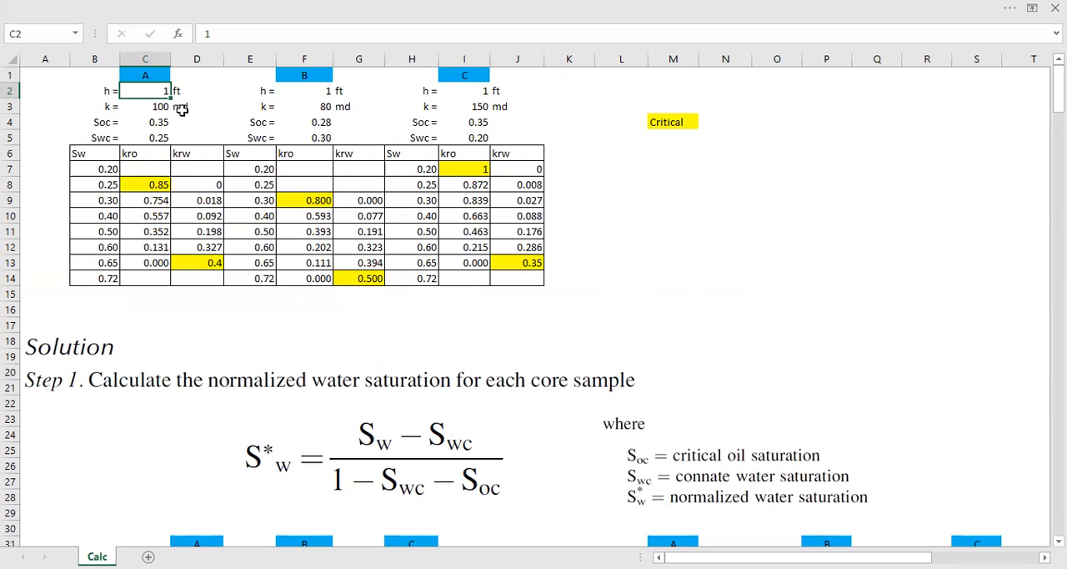
mouse_move(175, 108)
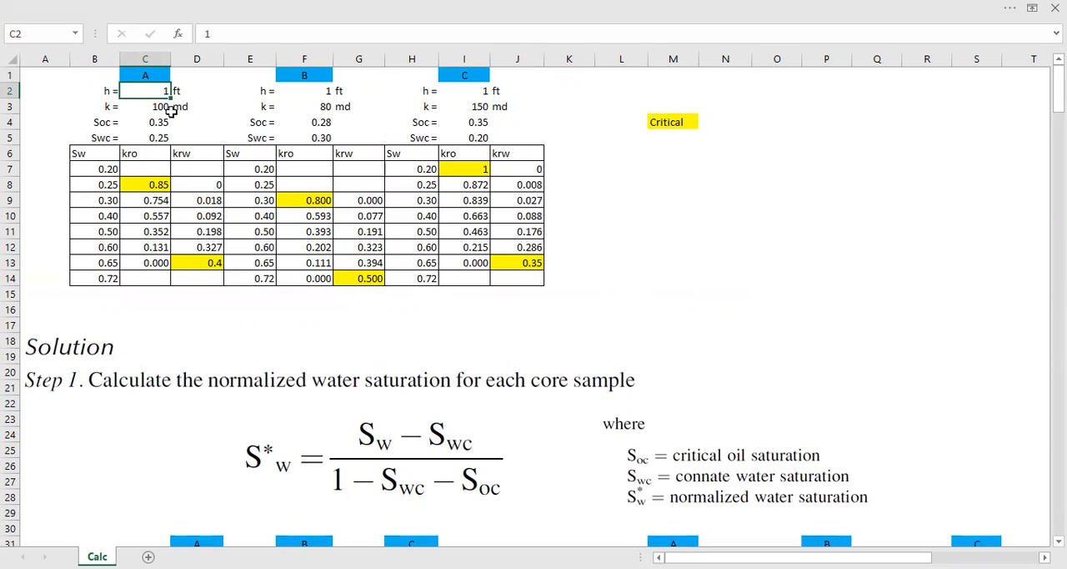
mouse_move(138, 135)
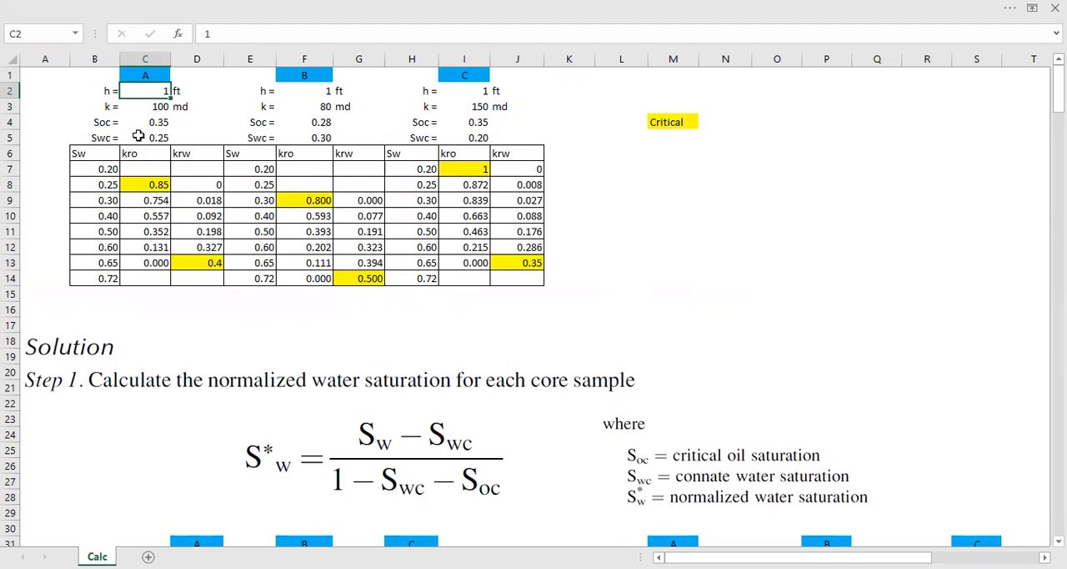
left_click(145, 121)
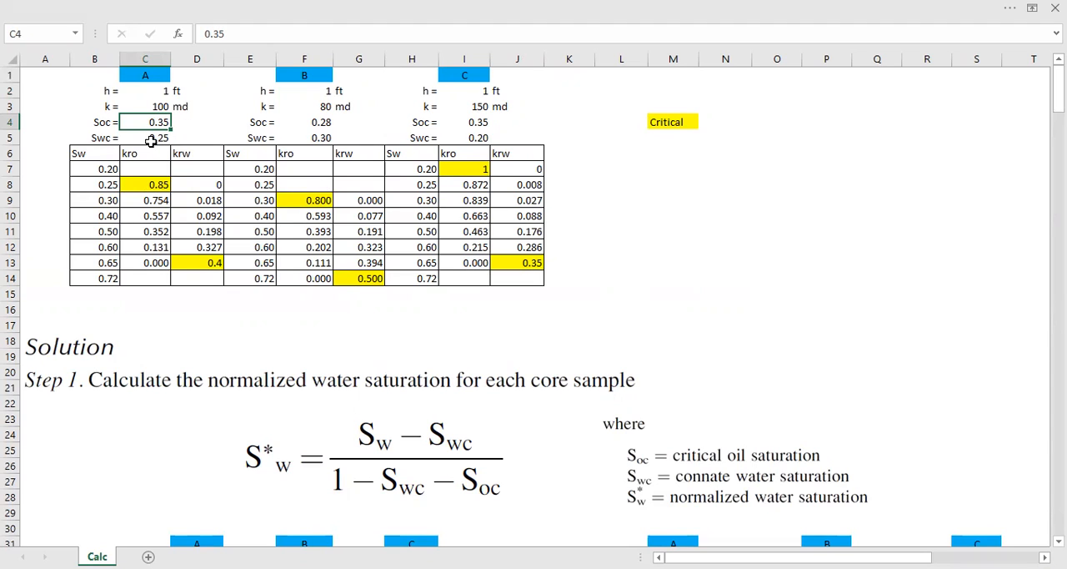
mouse_move(173, 143)
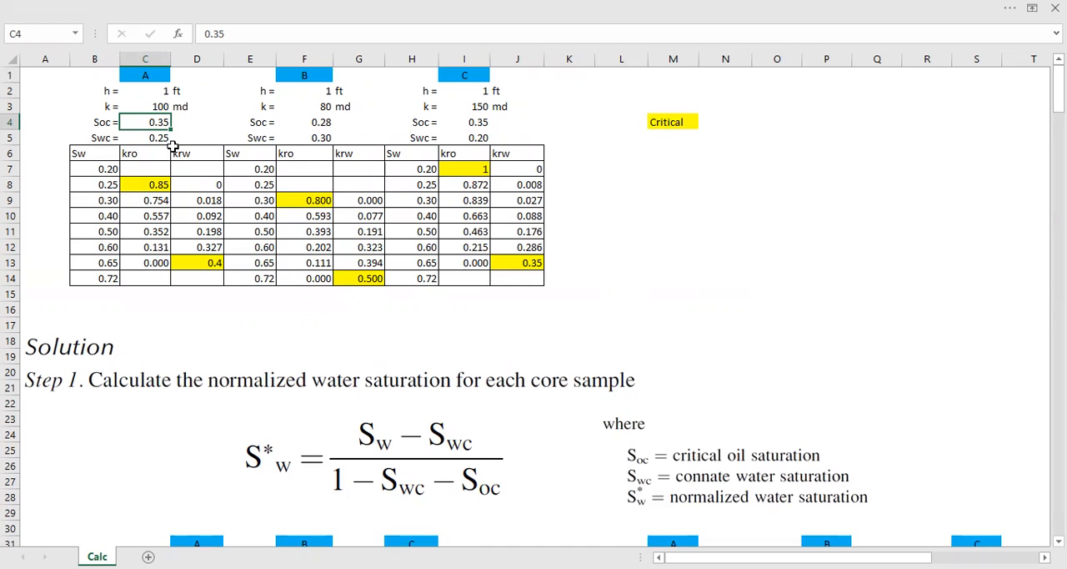
mouse_move(135, 133)
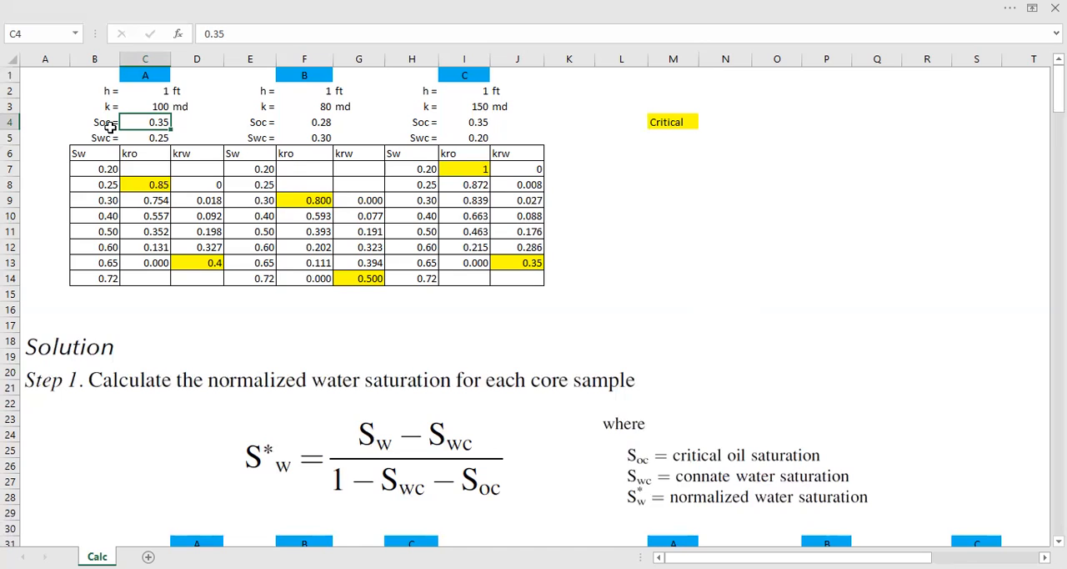
mouse_move(108, 123)
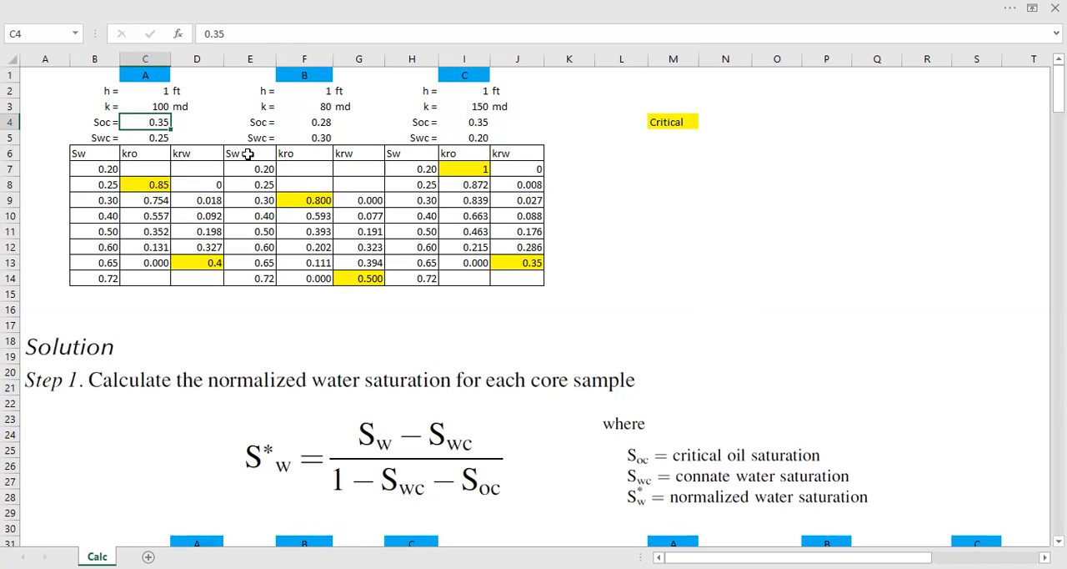
scroll("down", 3)
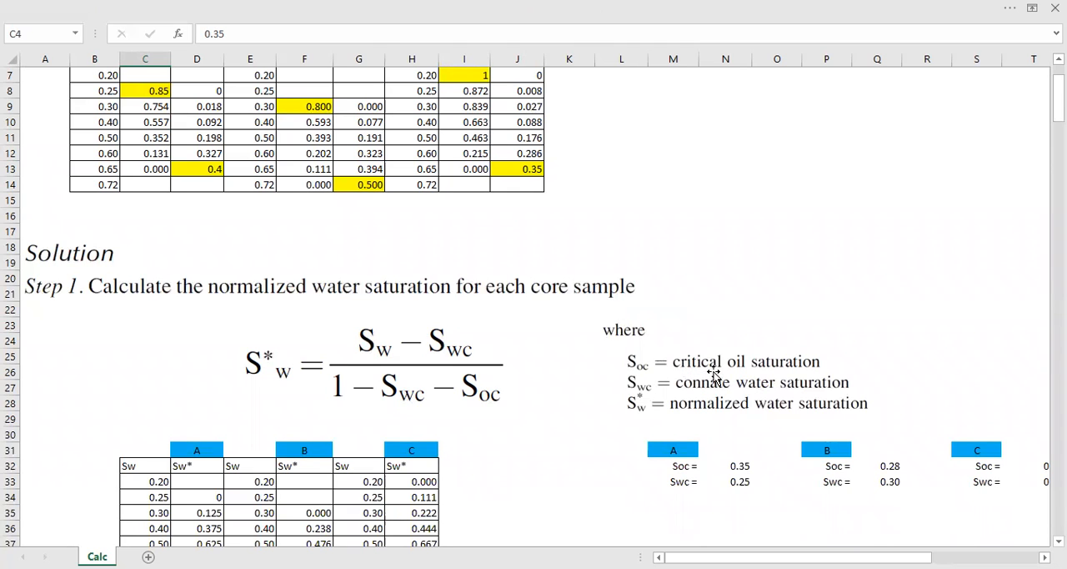
scroll("up", 3)
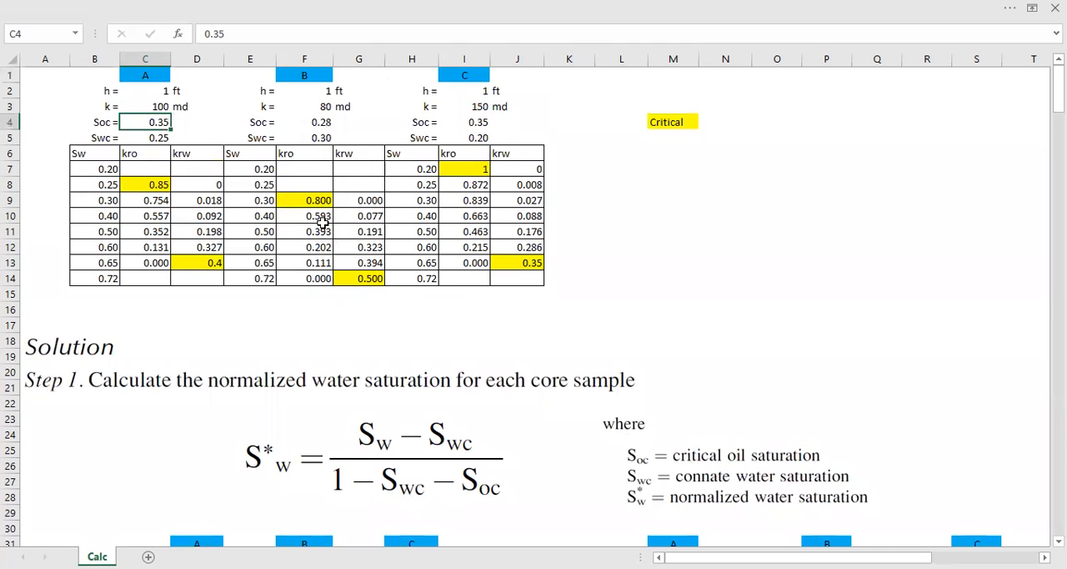
mouse_move(324, 89)
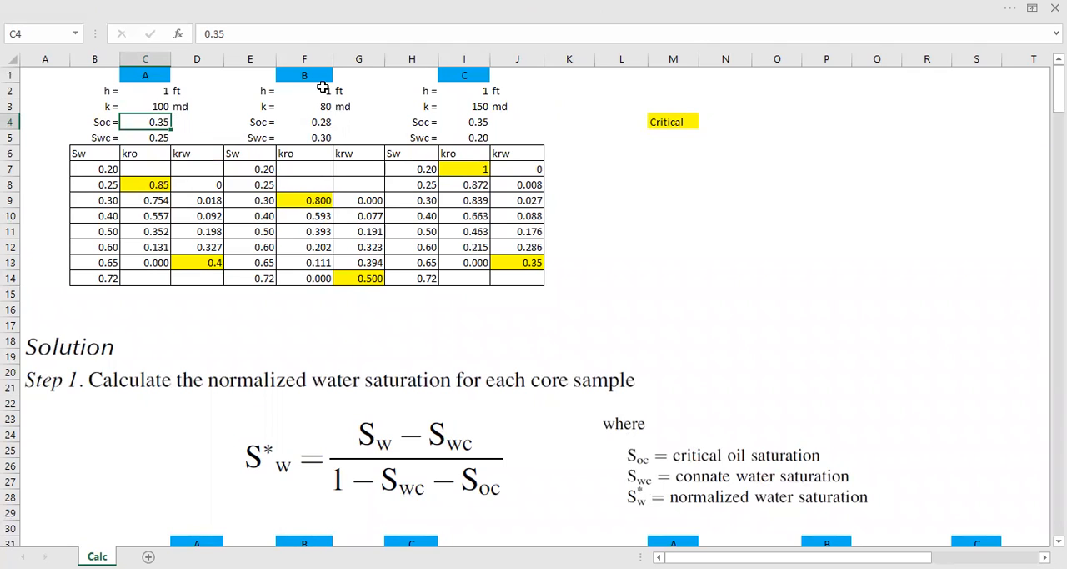
mouse_move(344, 92)
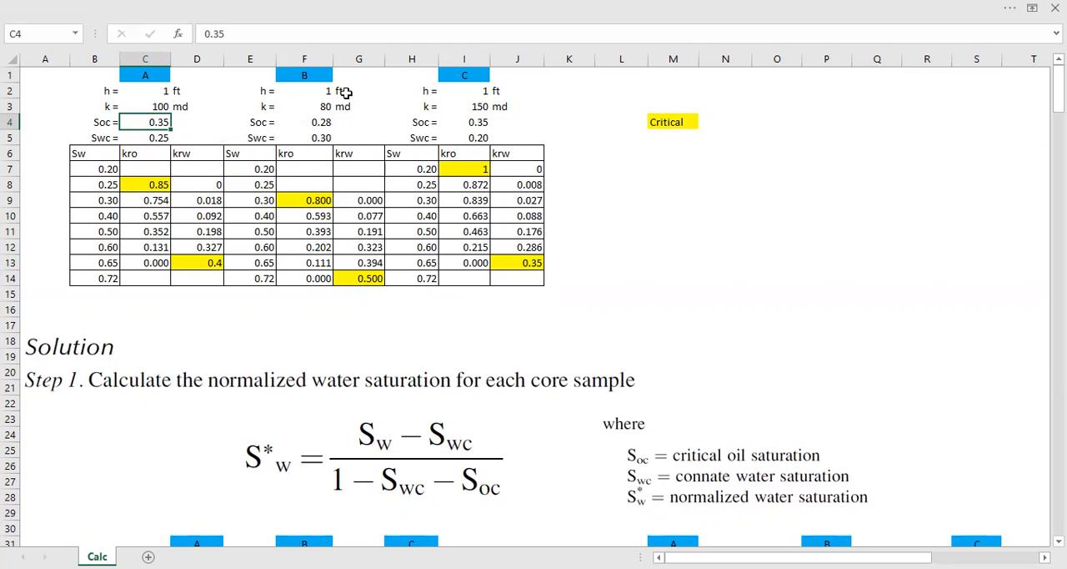
mouse_move(350, 106)
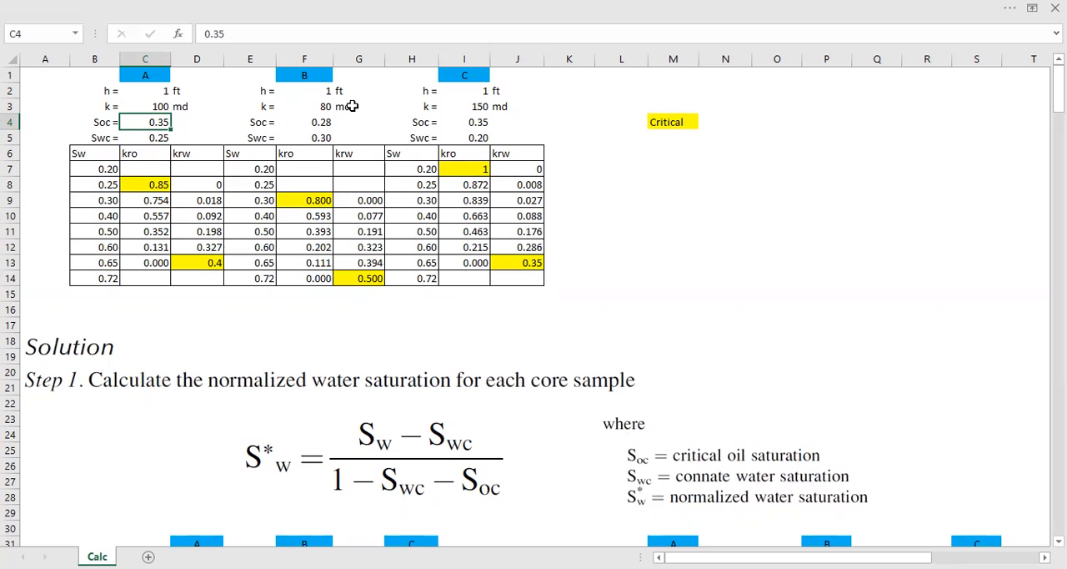
mouse_move(263, 131)
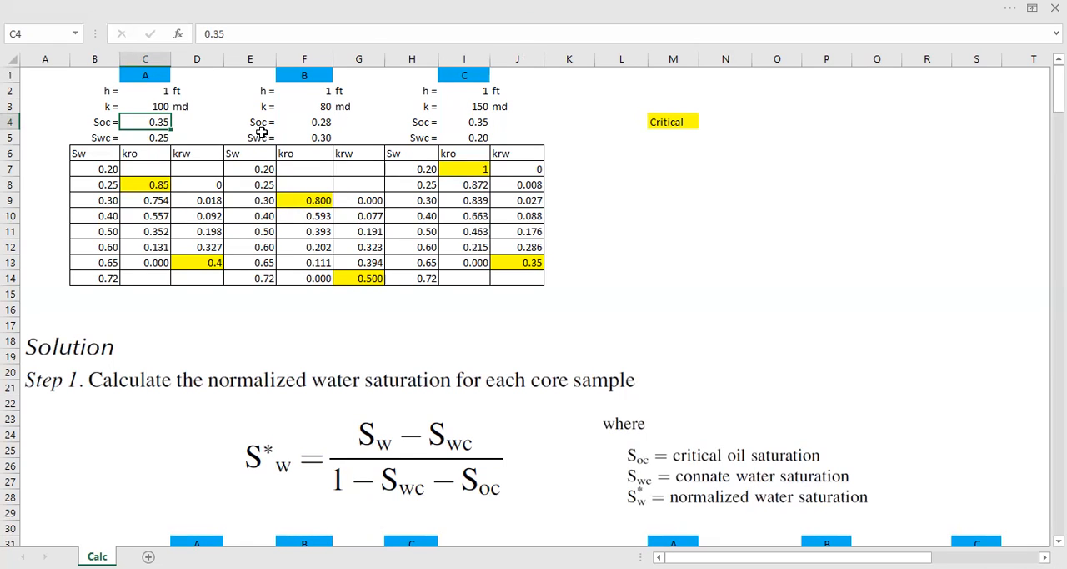
mouse_move(307, 131)
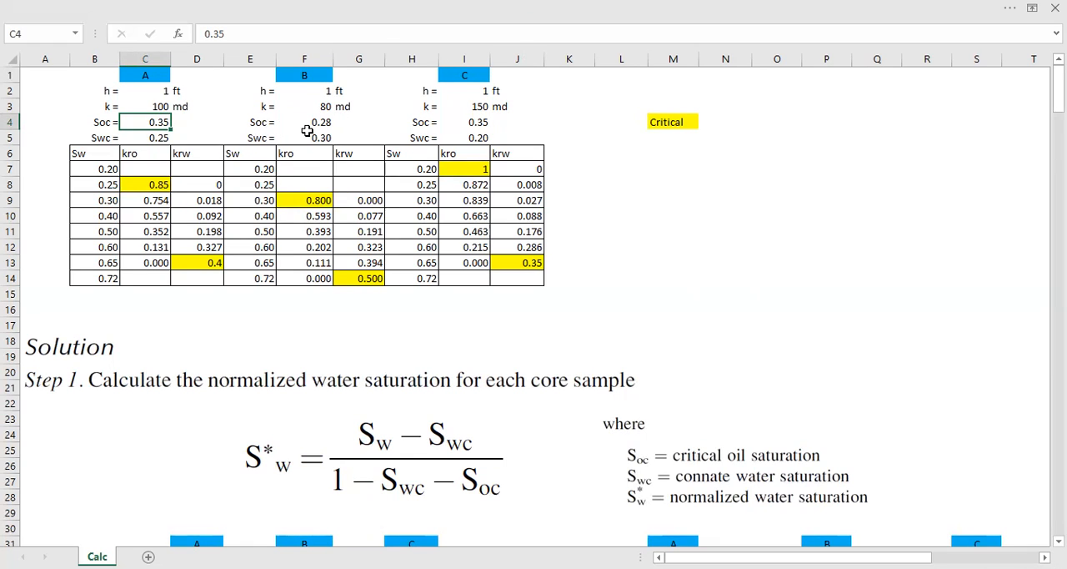
mouse_move(277, 138)
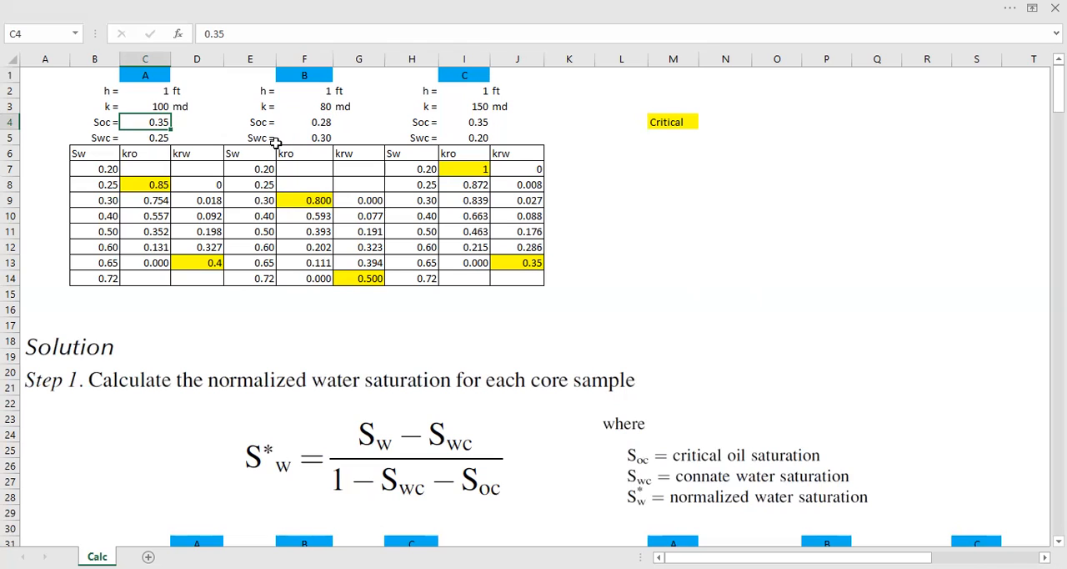
mouse_move(315, 137)
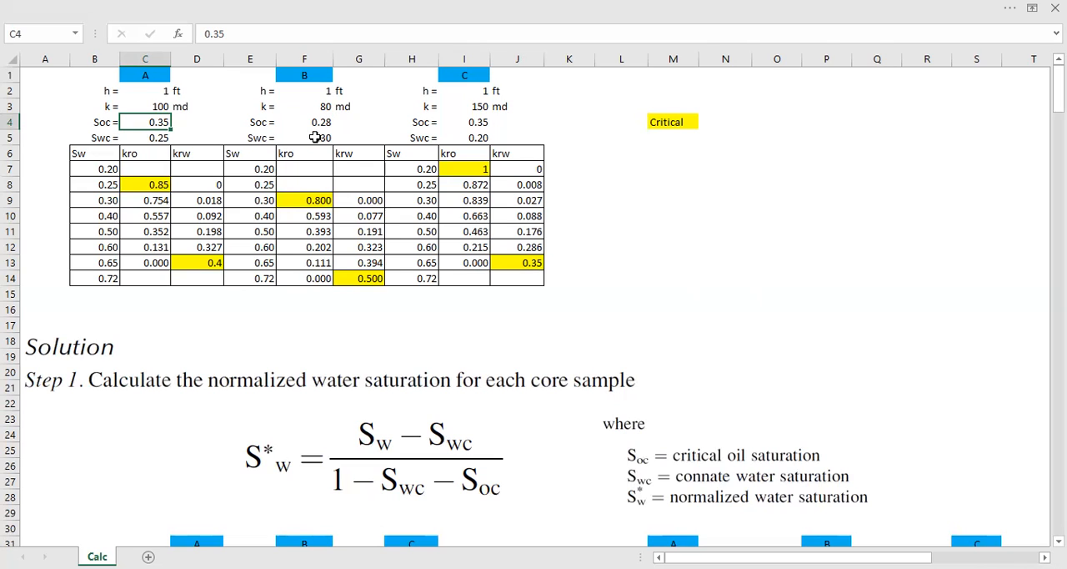
mouse_move(339, 138)
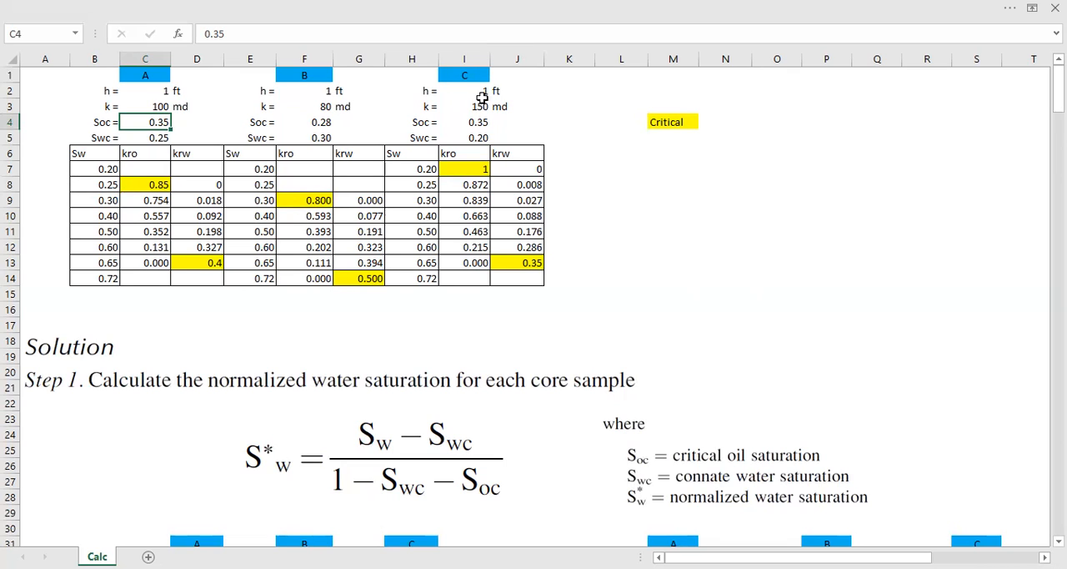
mouse_move(424, 110)
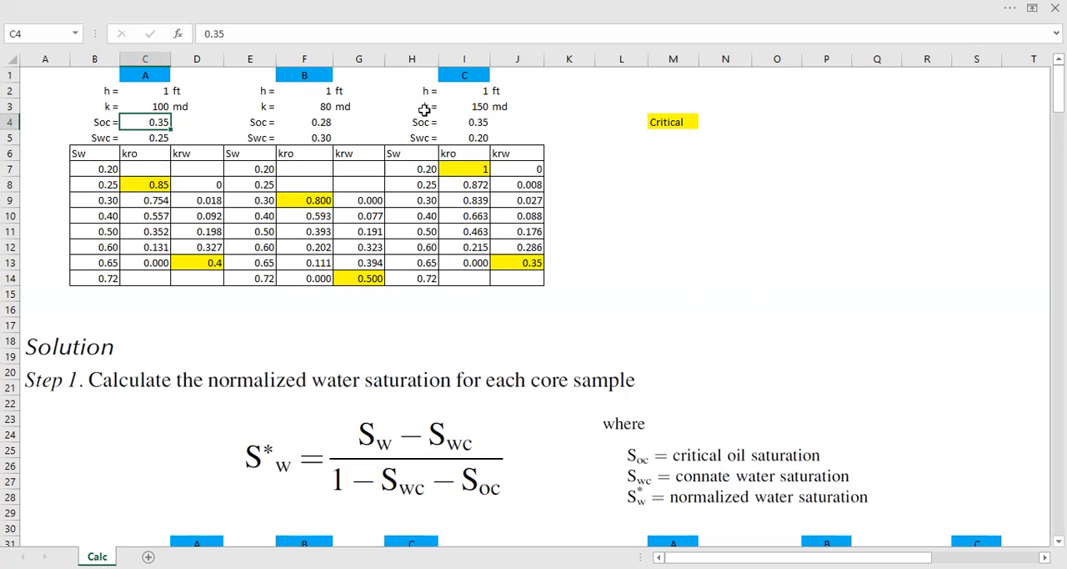
mouse_move(490, 115)
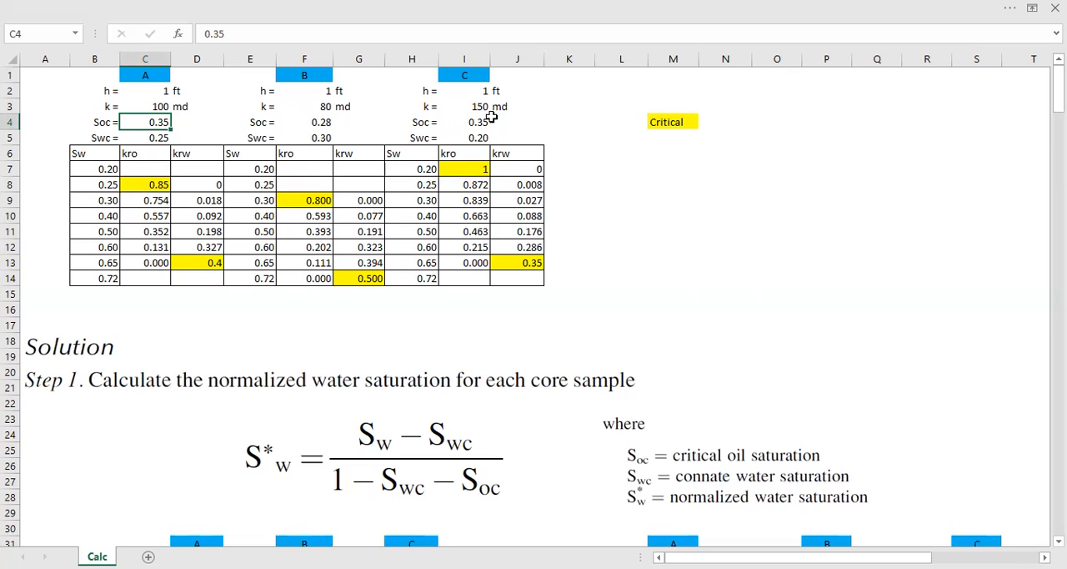
mouse_move(471, 131)
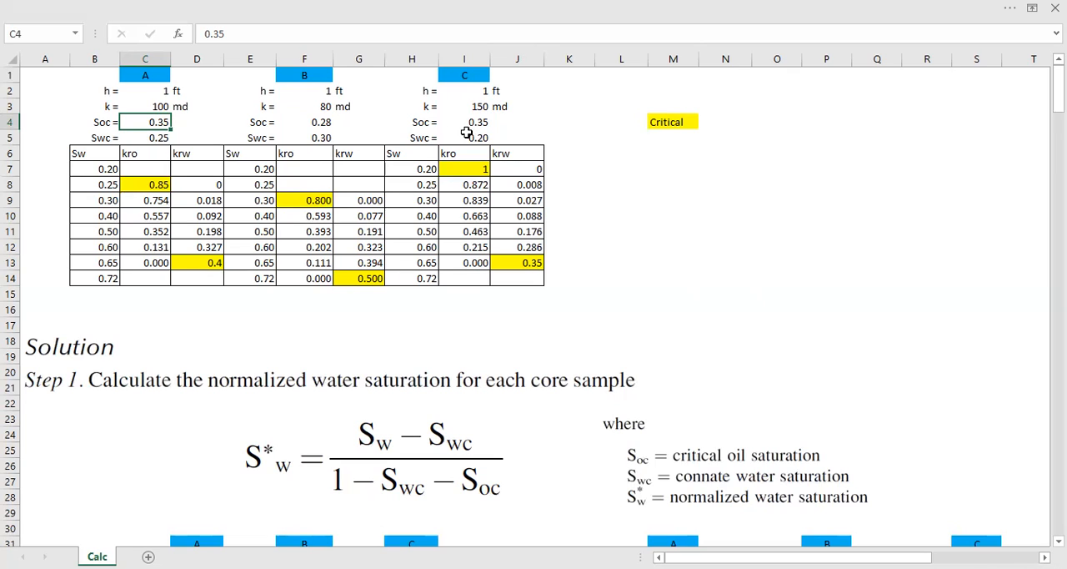
mouse_move(471, 125)
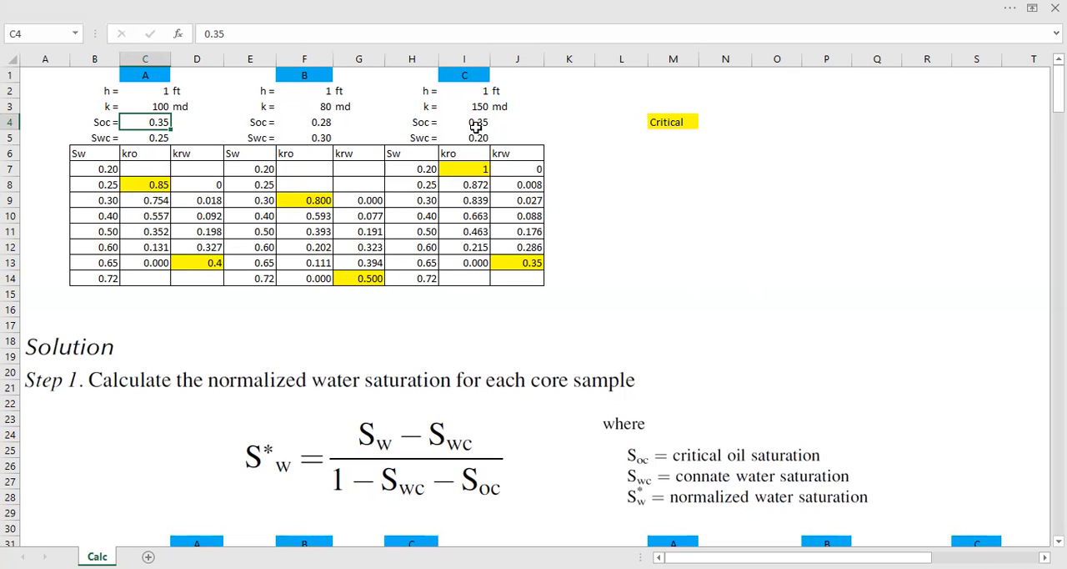
mouse_move(424, 138)
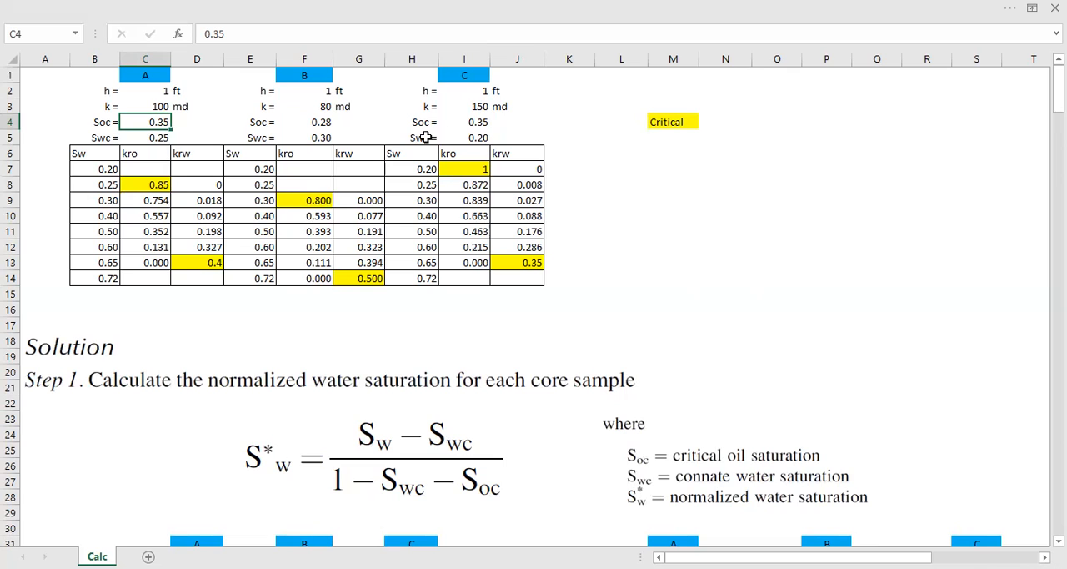
mouse_move(471, 139)
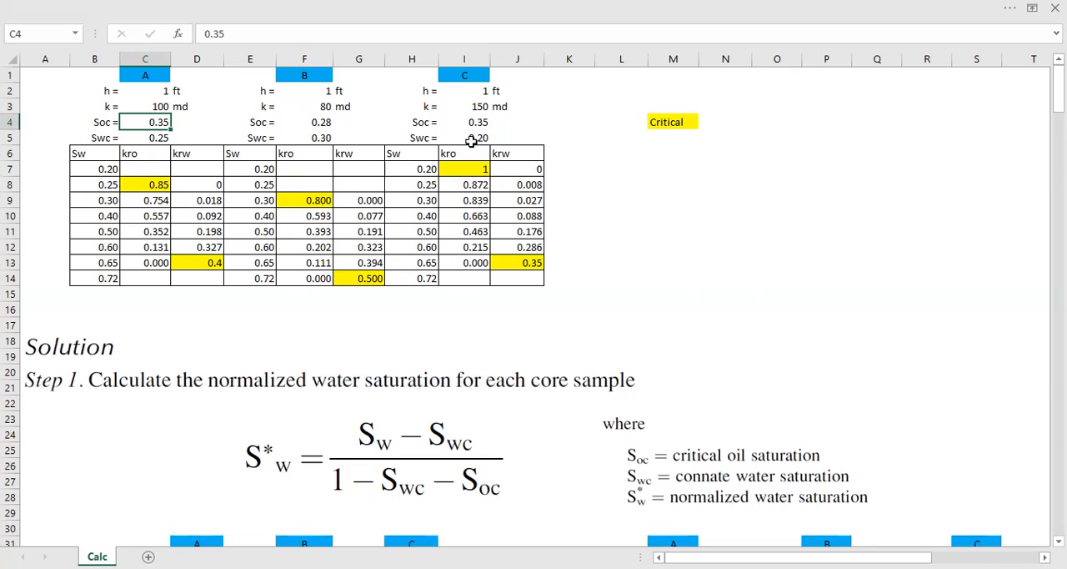
mouse_move(101, 168)
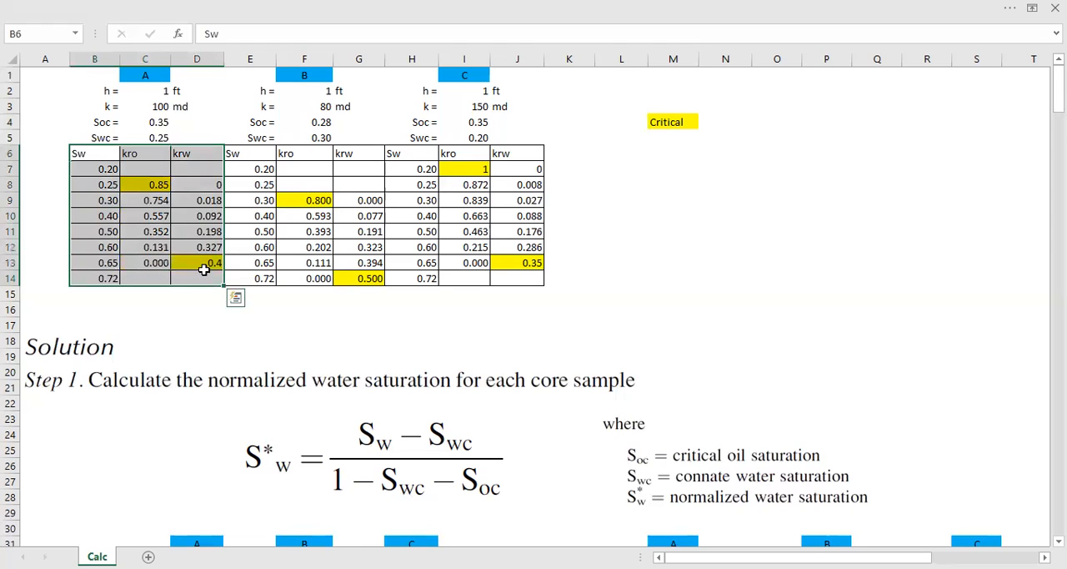
Apply Thick Outside Borders to the core A and core B tables
right_click(205, 268)
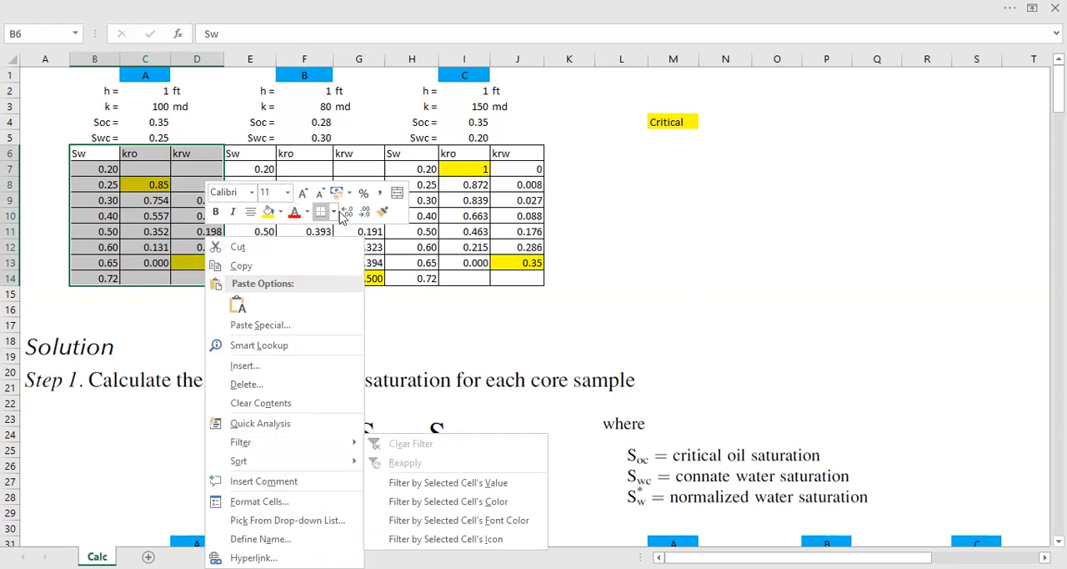
left_click(321, 211)
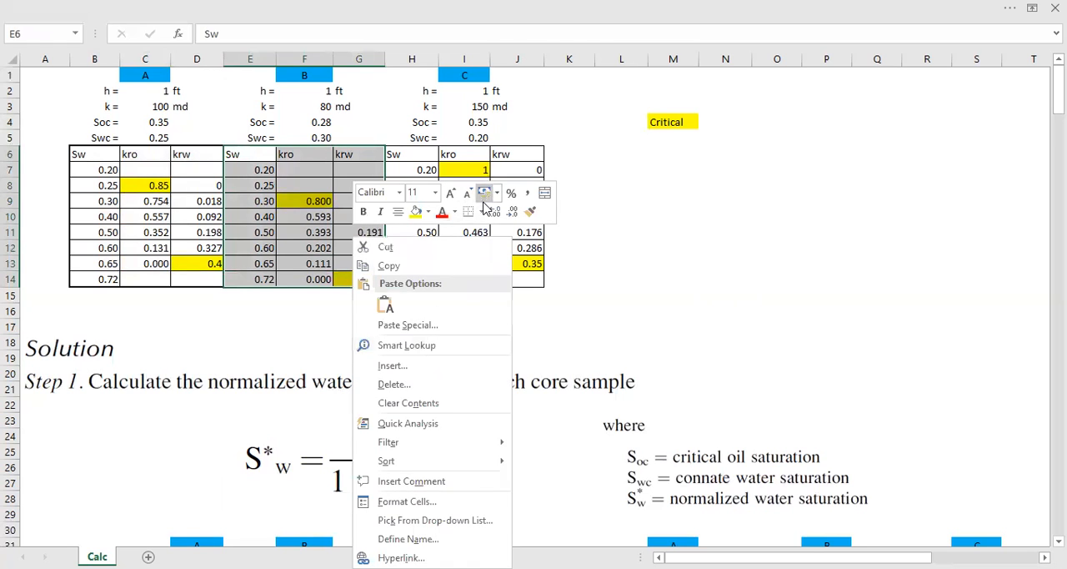
left_click(484, 211)
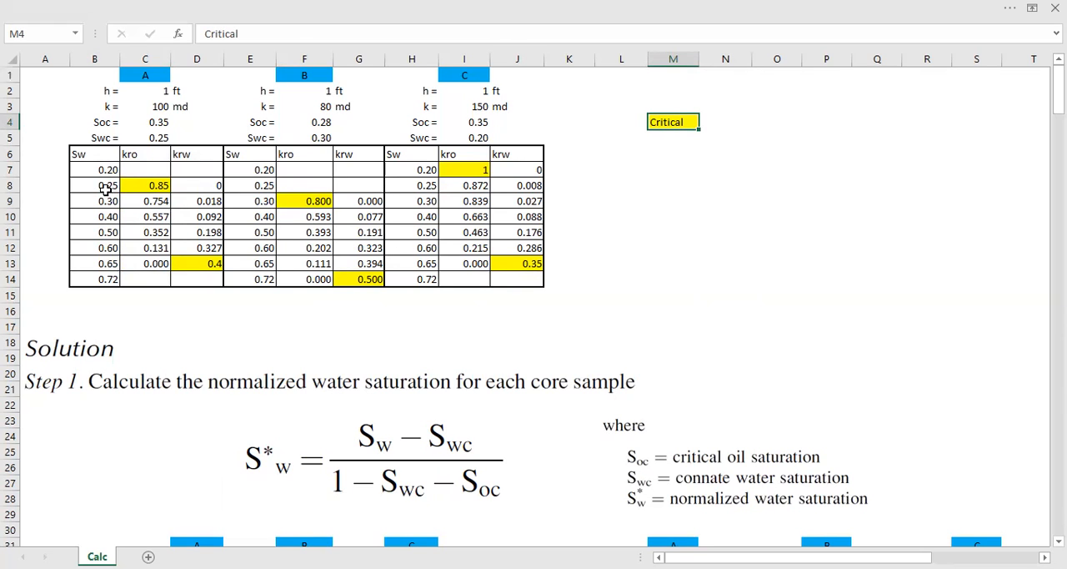
left_click(94, 185)
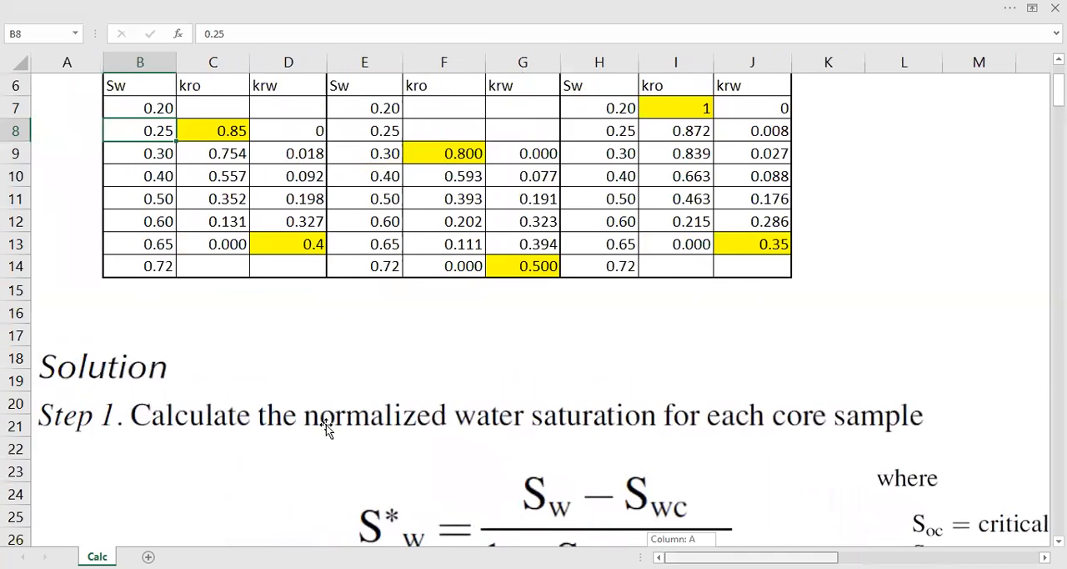
scroll("up", 3)
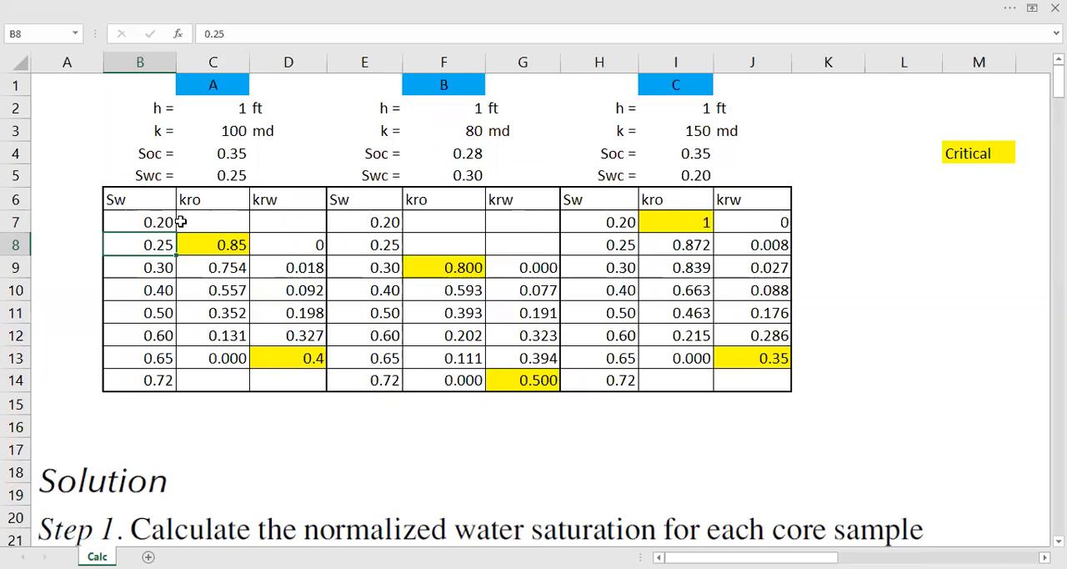
mouse_move(121, 235)
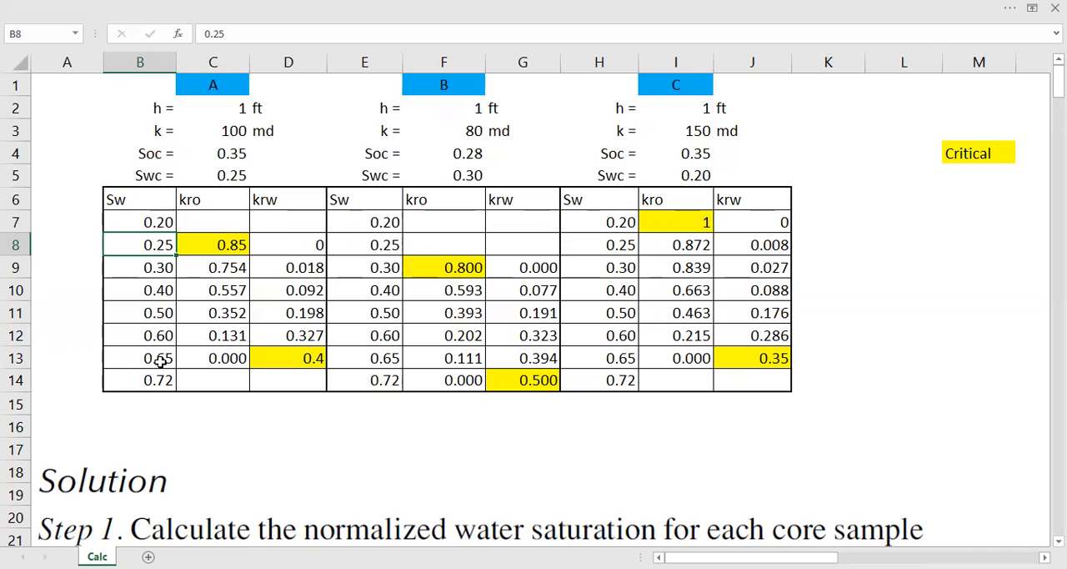
mouse_move(213, 342)
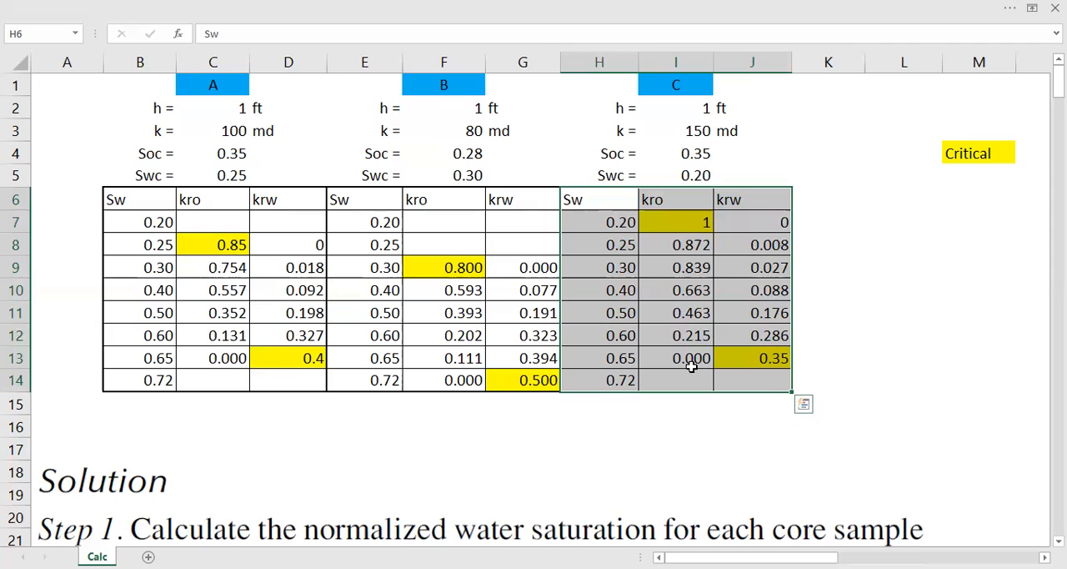
mouse_move(667, 432)
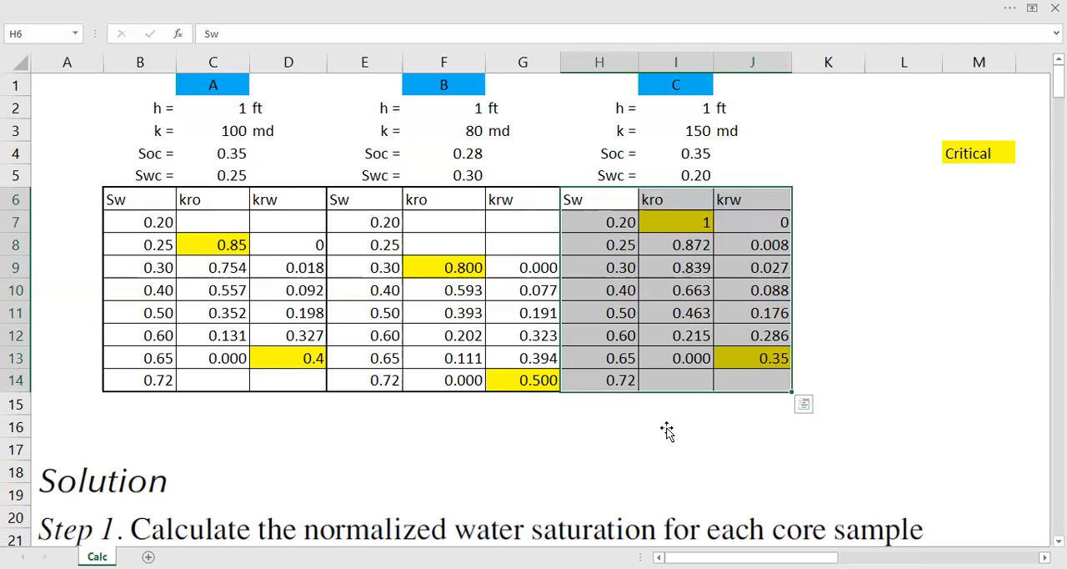
scroll("down", 3)
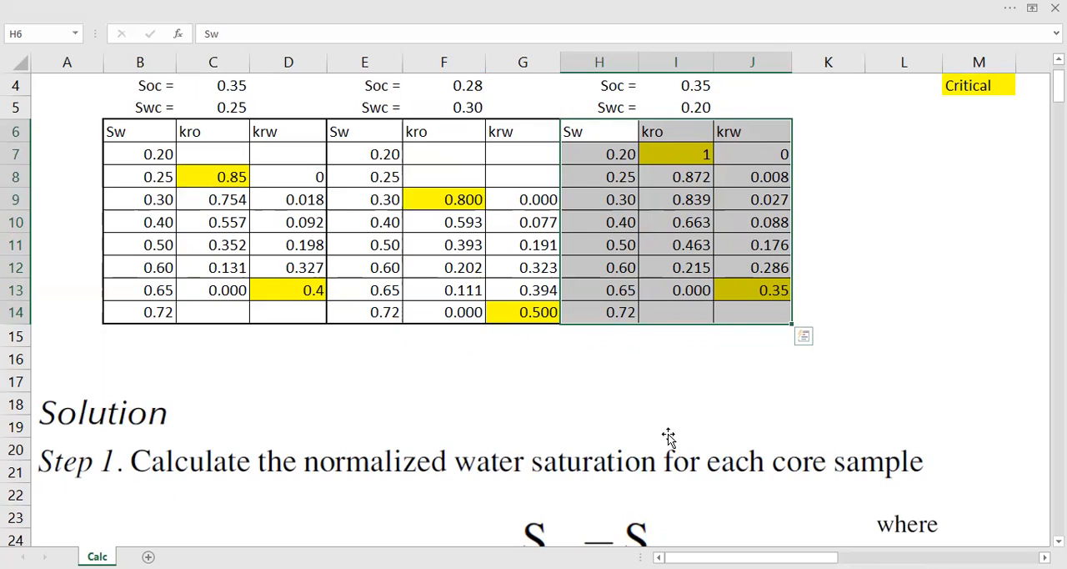
mouse_move(667, 443)
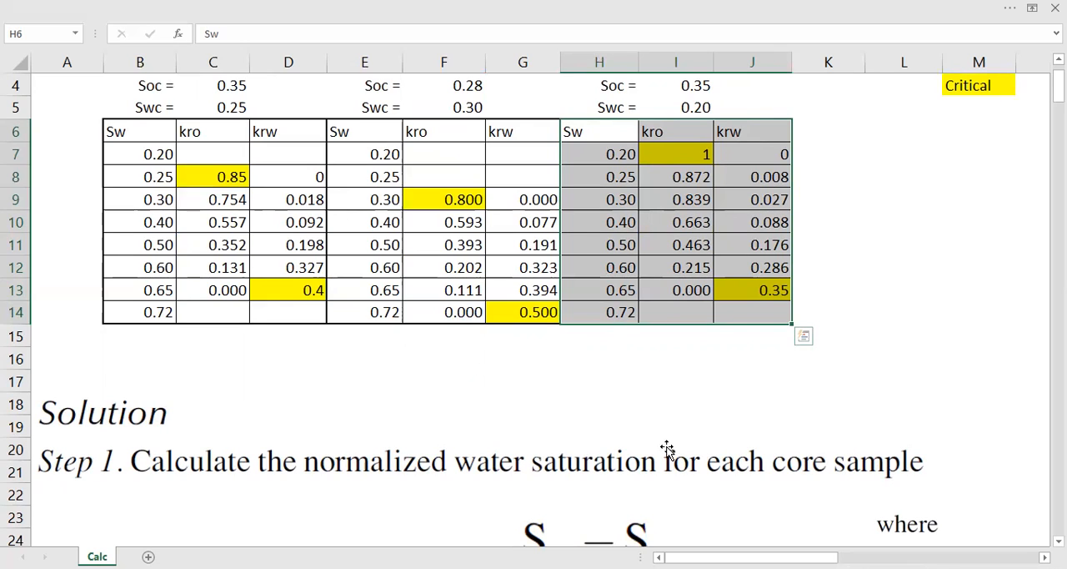
mouse_move(667, 442)
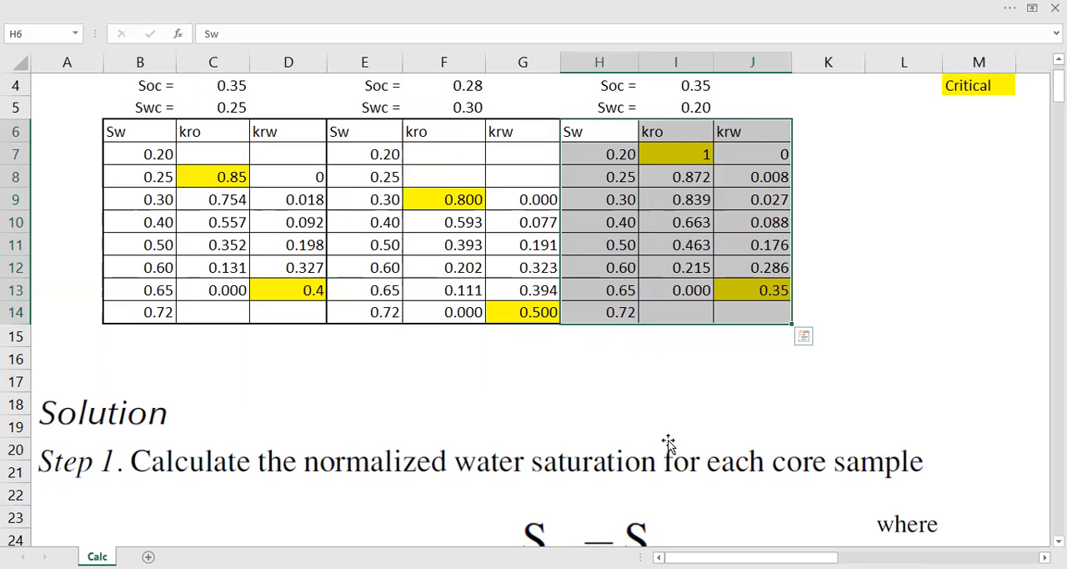
scroll("up", 3)
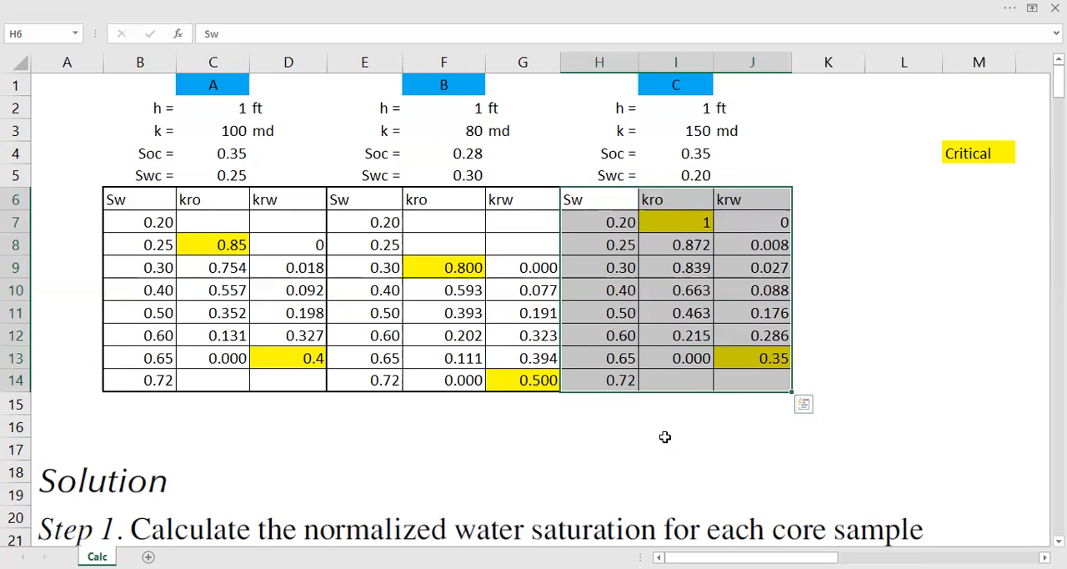
mouse_move(664, 441)
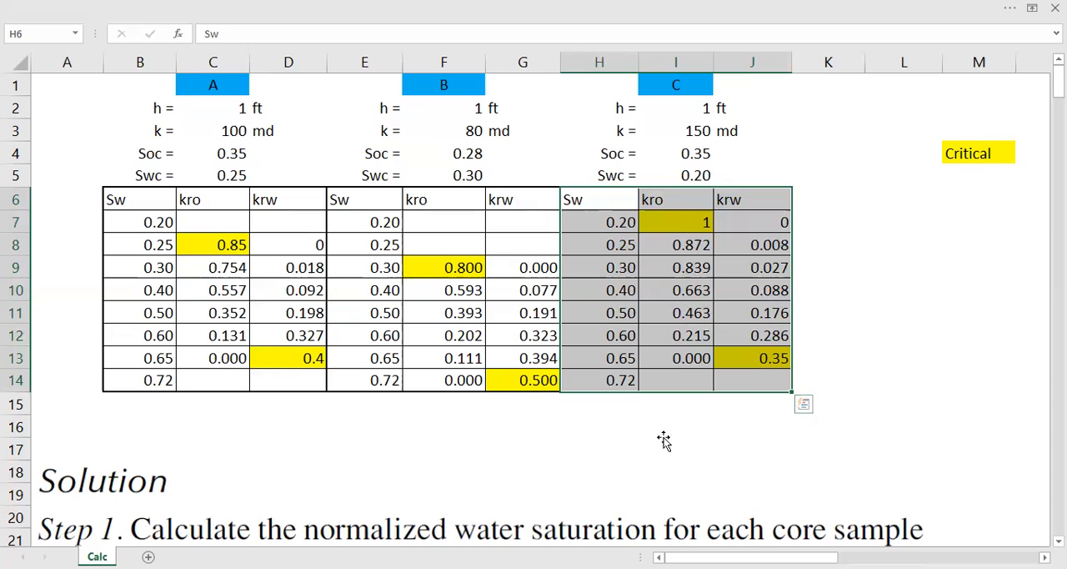
scroll("down", 3)
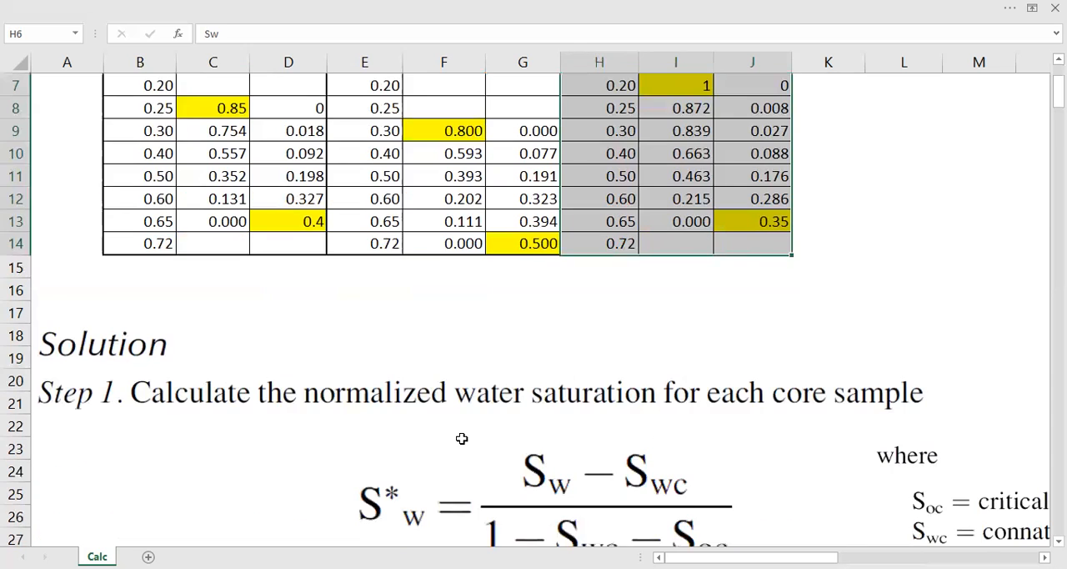